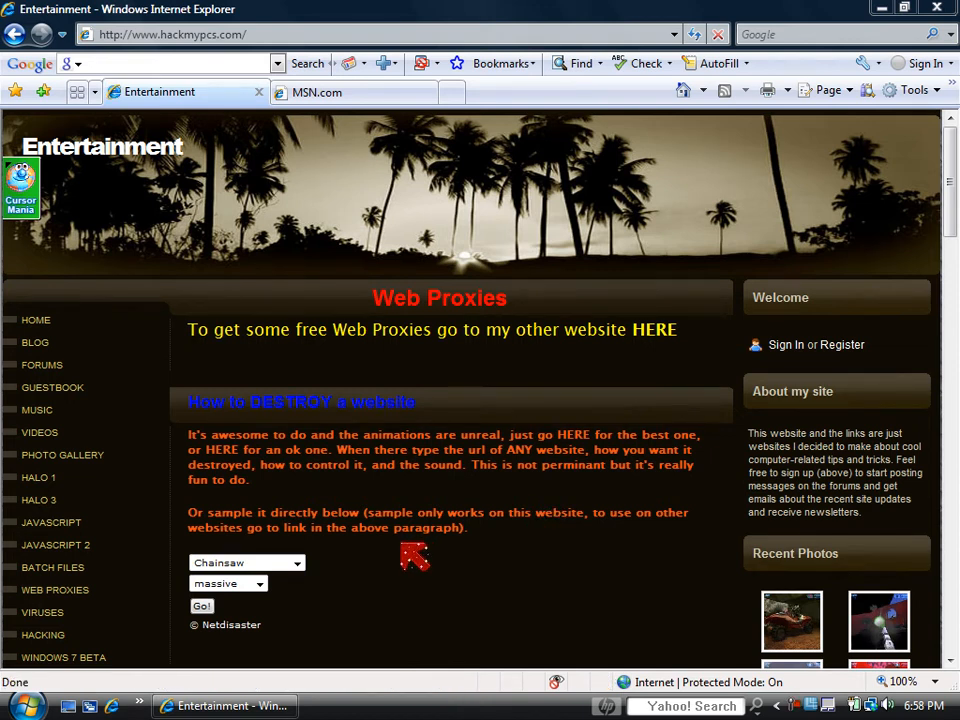
Go to the site's WINDOWS 7 BETA sidebar page and look through its requirements and screenshots
scroll("down", 3)
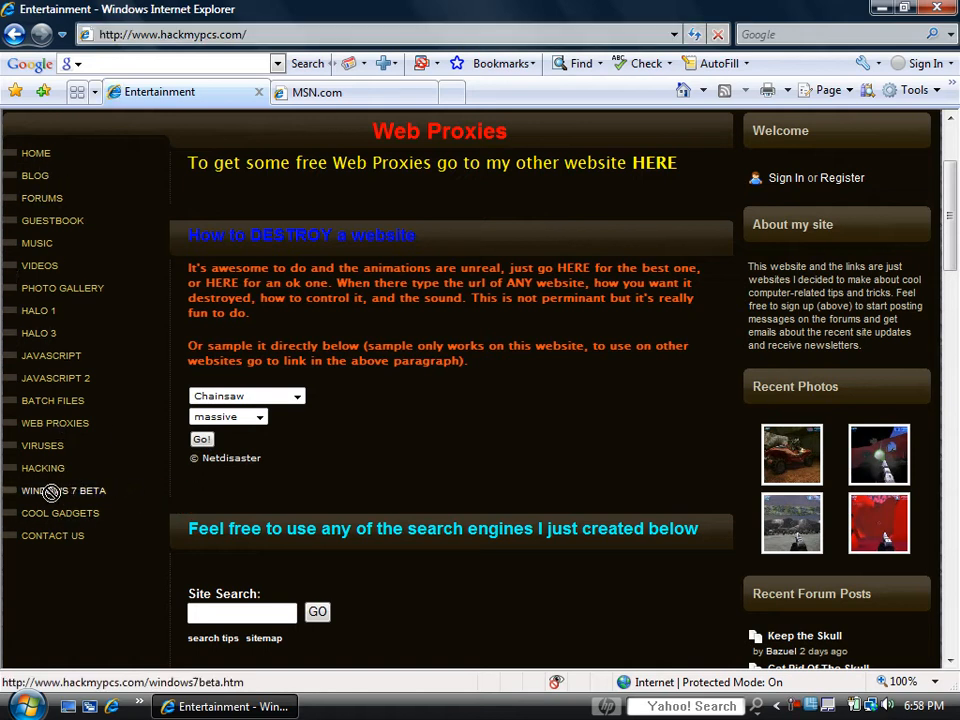
left_click(64, 490)
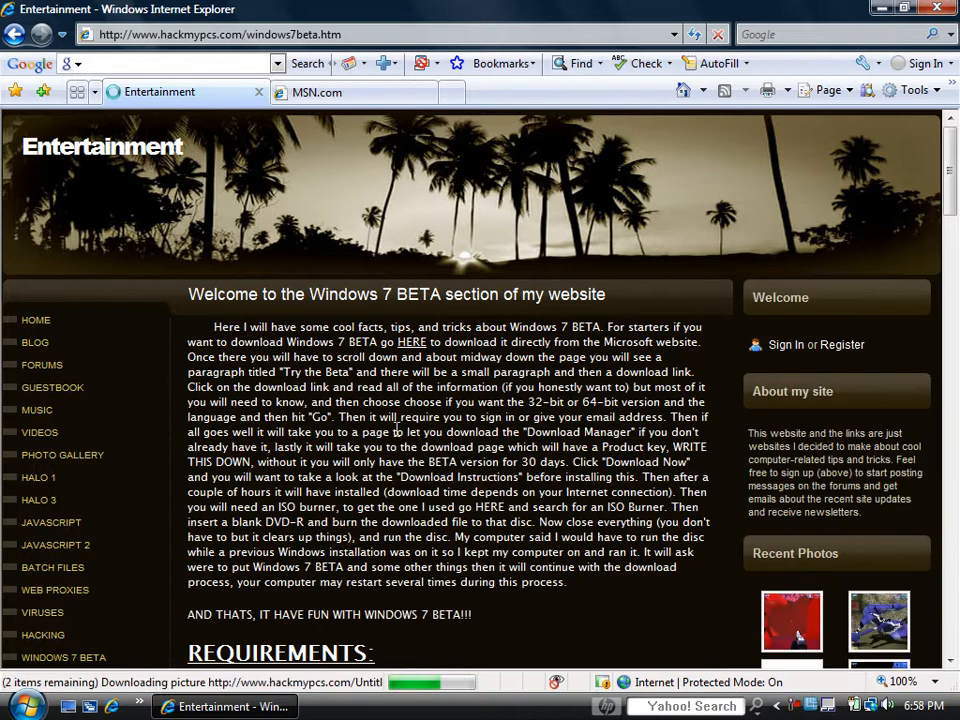
scroll("down", 3)
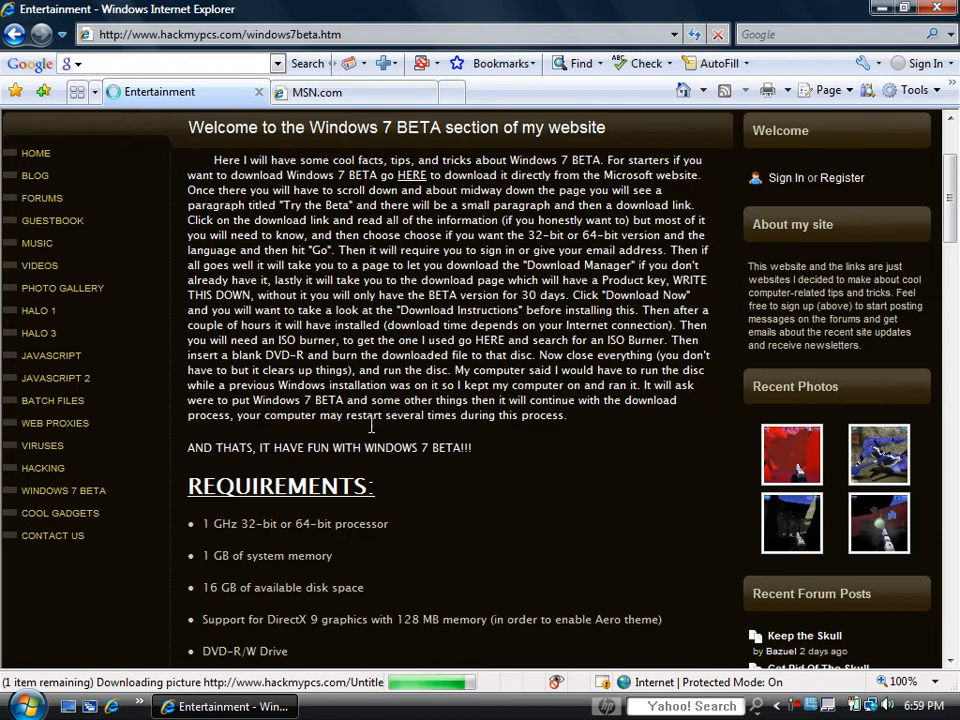
scroll("down", 3)
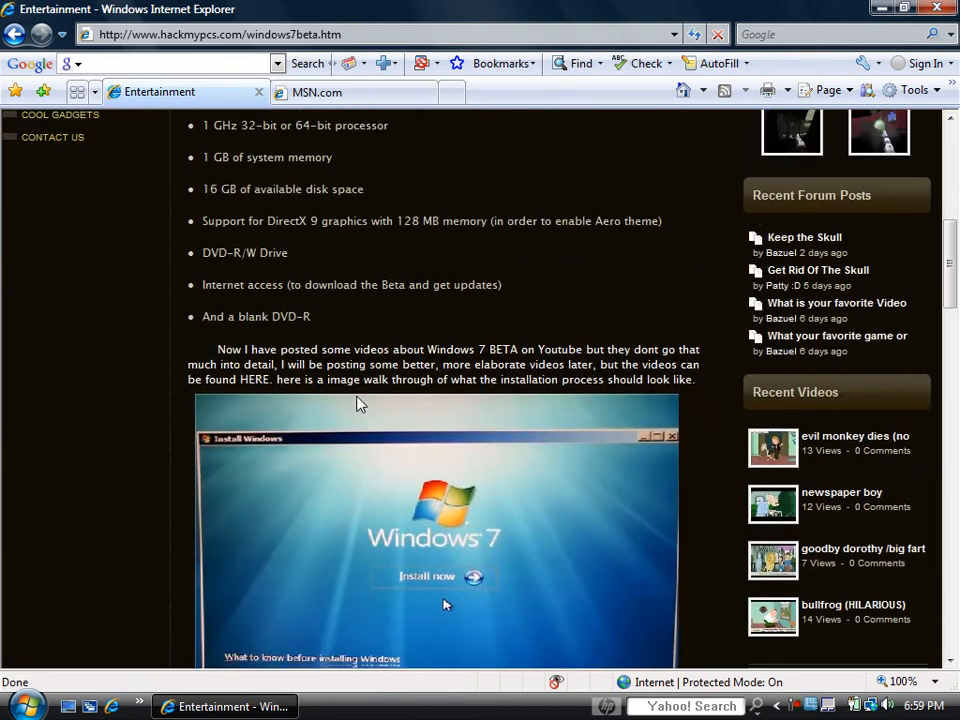
scroll("down", 3)
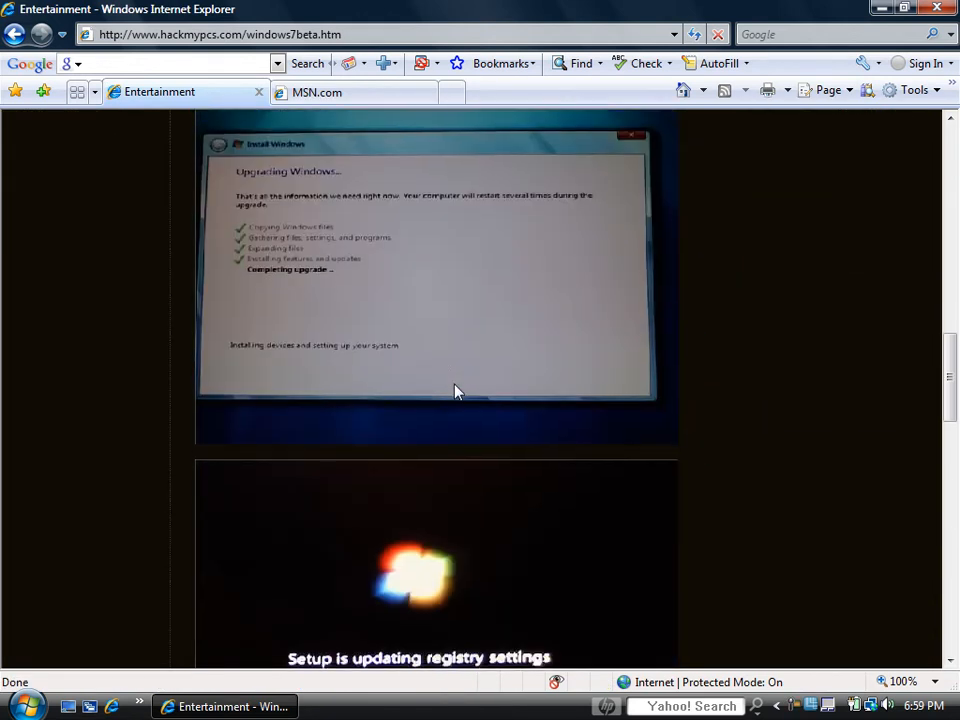
scroll("up", 3)
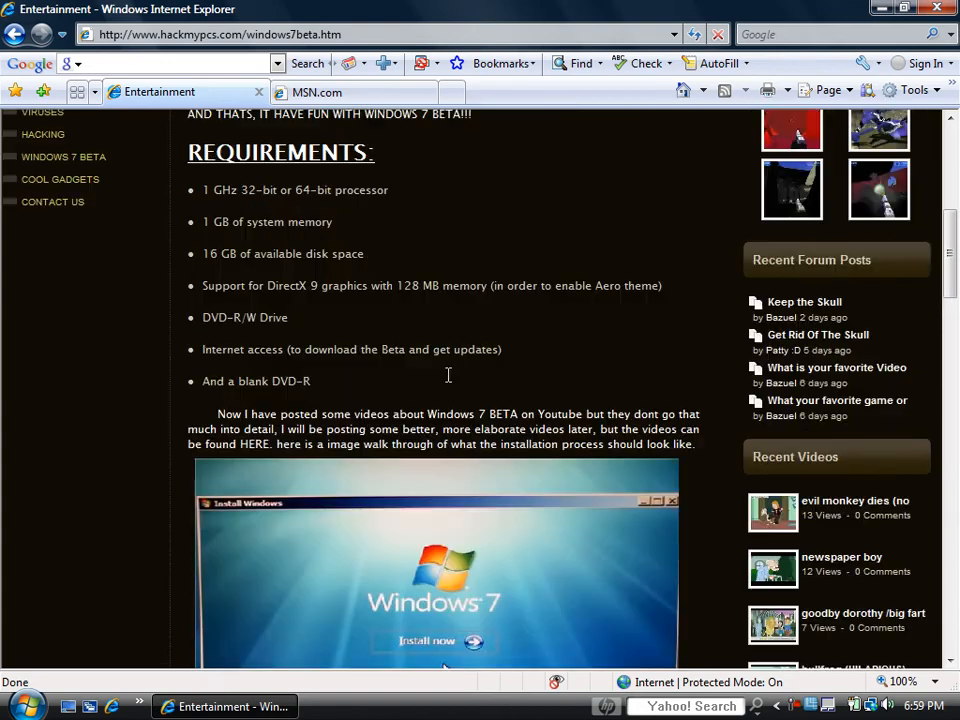
scroll("up", 3)
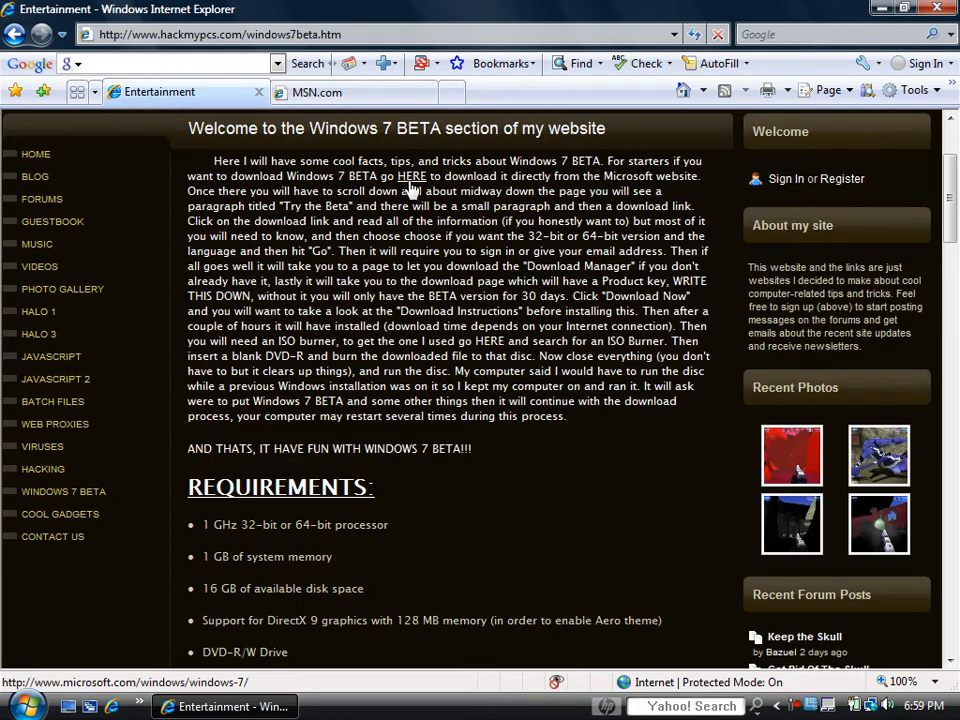
Follow the HERE link to Microsoft's Welcome to Windows 7 page and reach Try the Beta
left_click(412, 176)
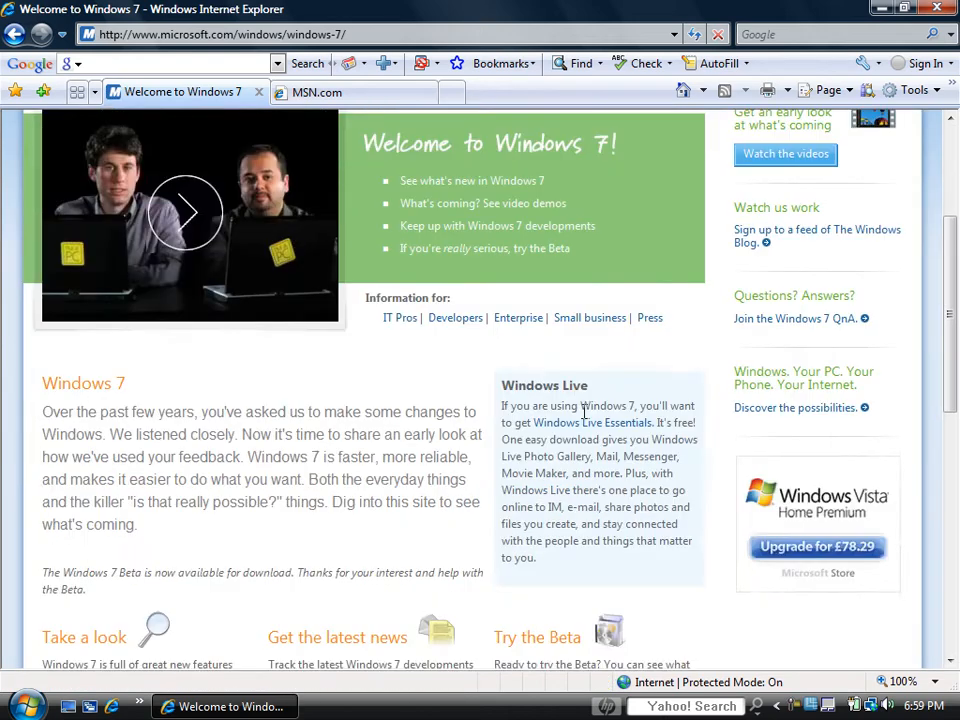
scroll("down", 3)
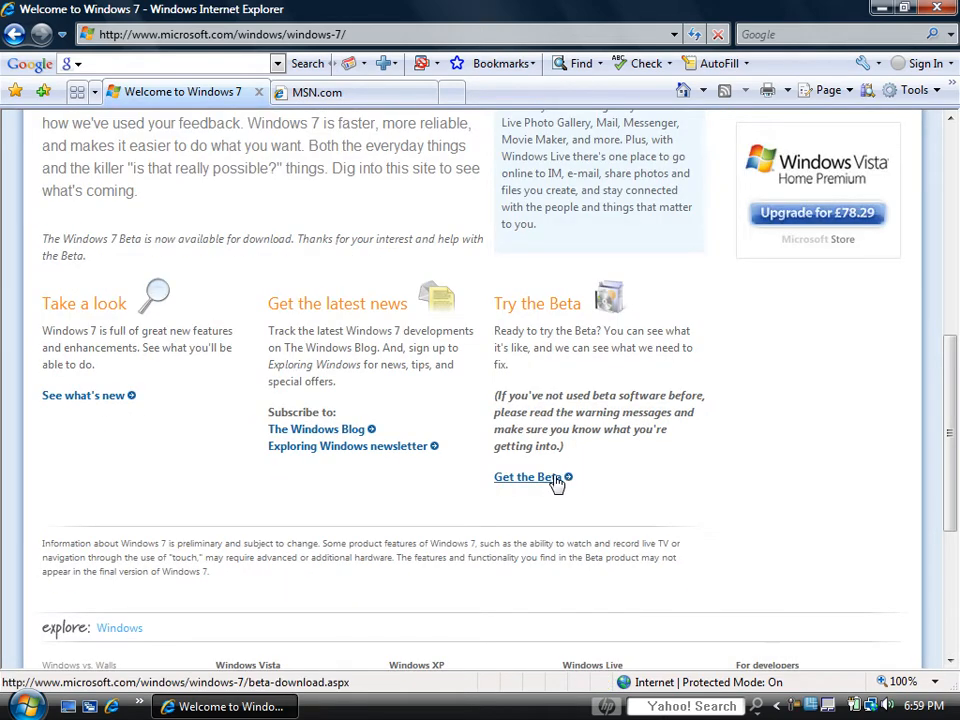
mouse_move(560, 448)
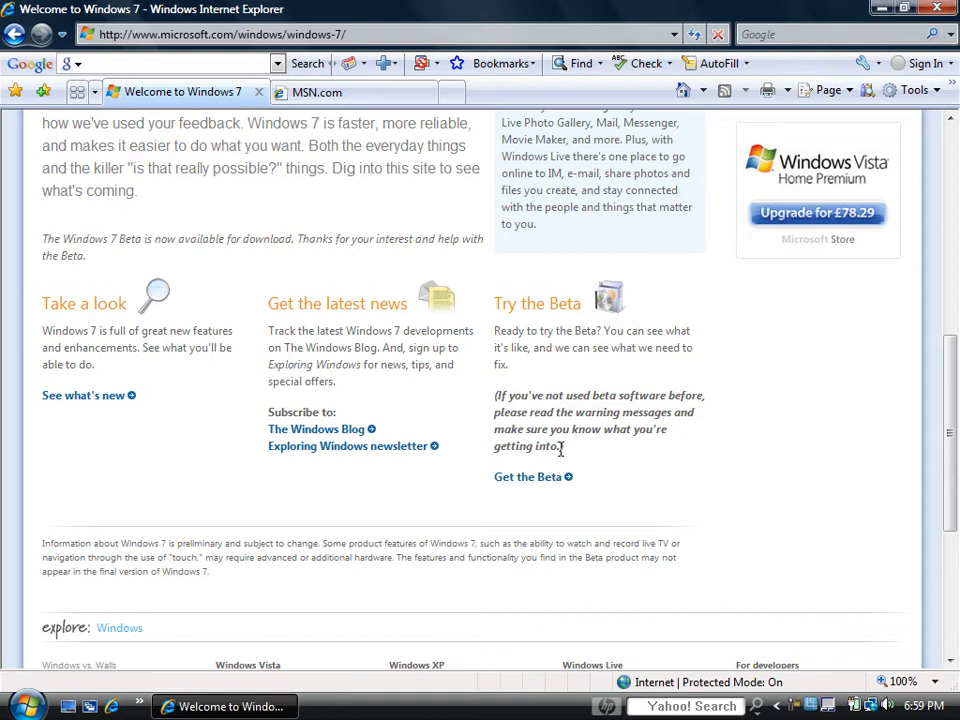
scroll("down", 3)
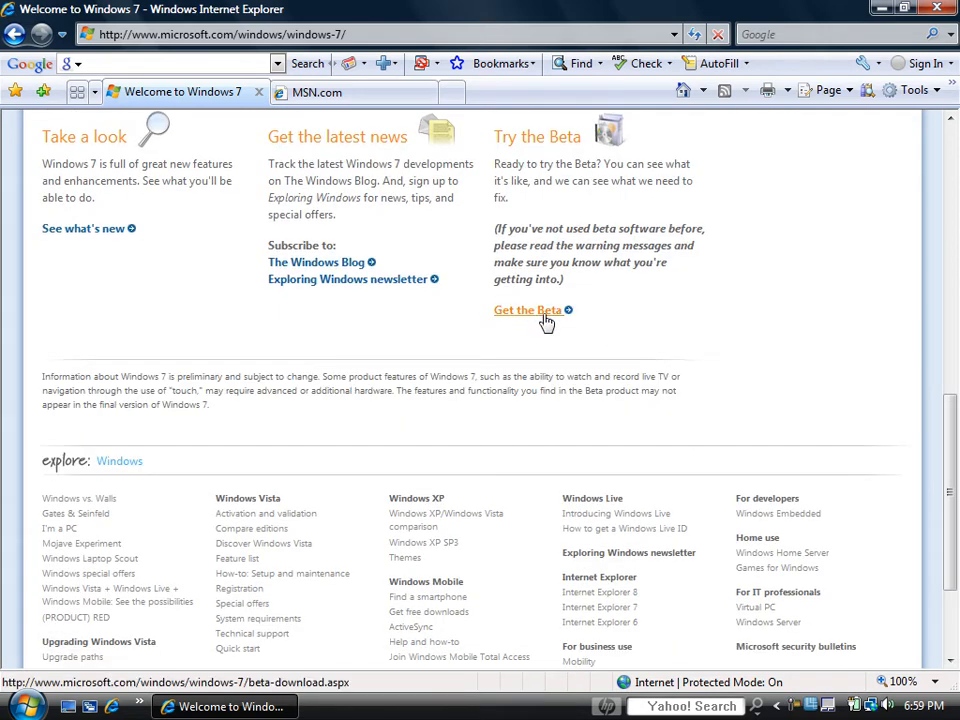
Follow Get the Beta to the Download the Windows 7 Beta page's download choices
left_click(528, 310)
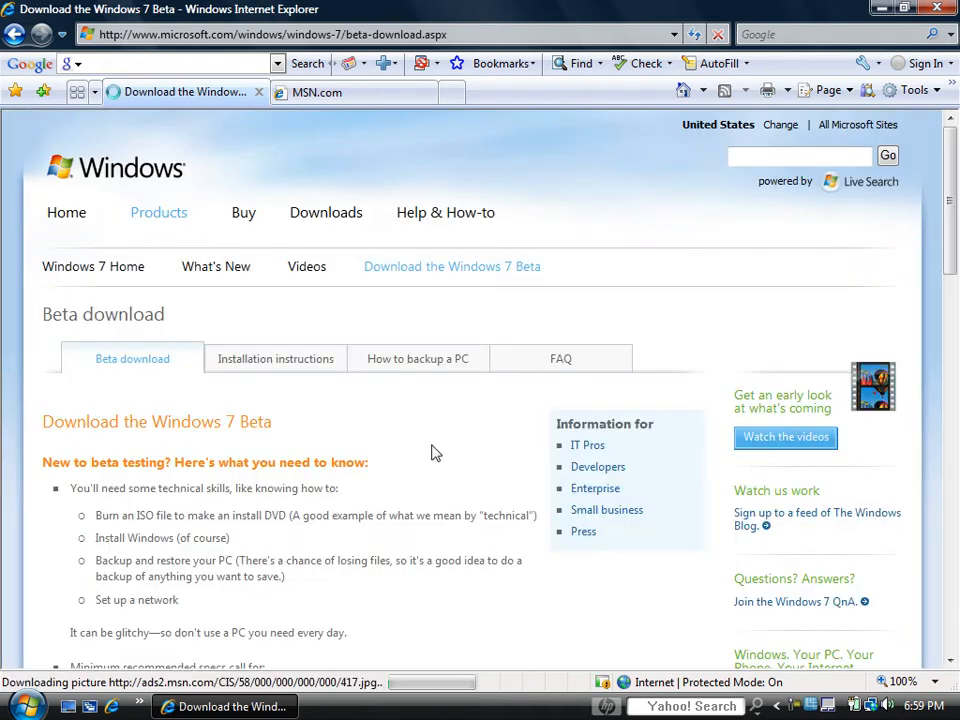
scroll("down", 3)
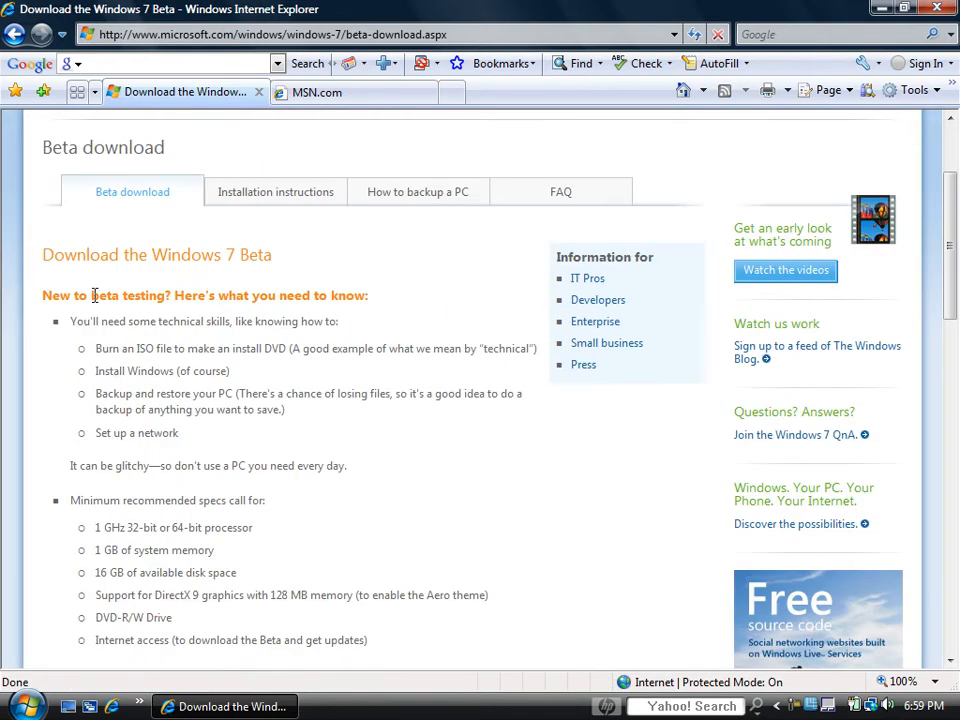
scroll("down", 3)
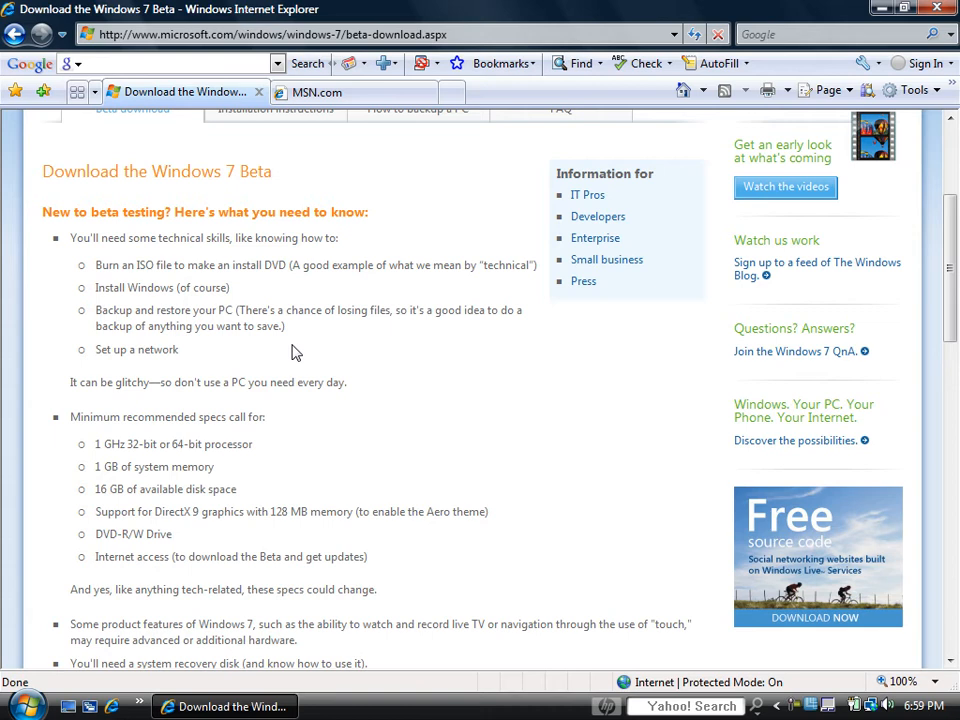
scroll("down", 3)
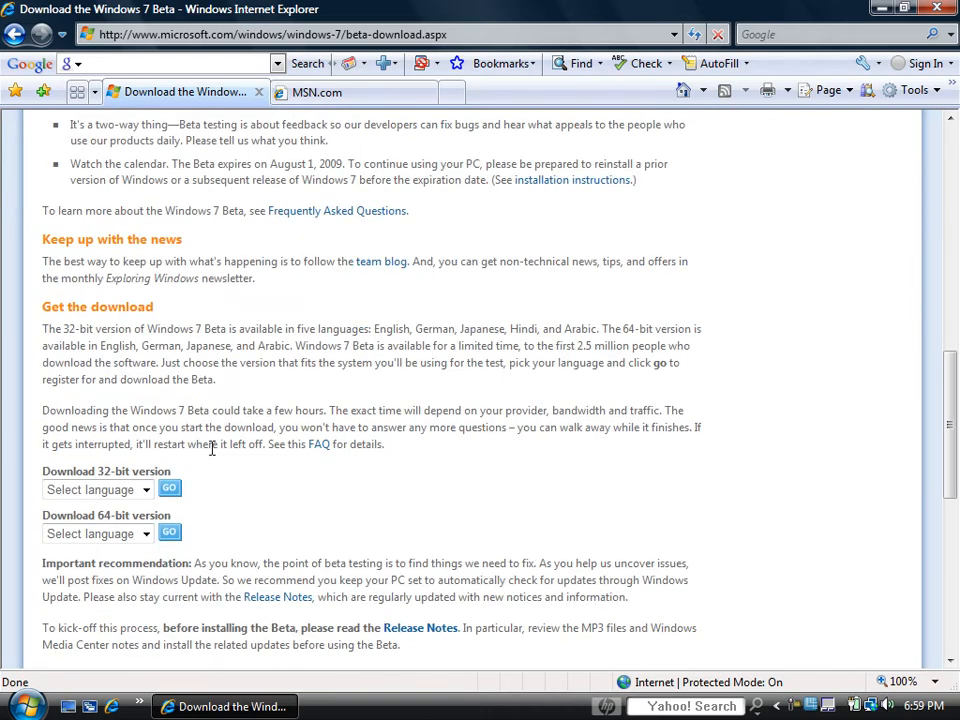
scroll("down", 3)
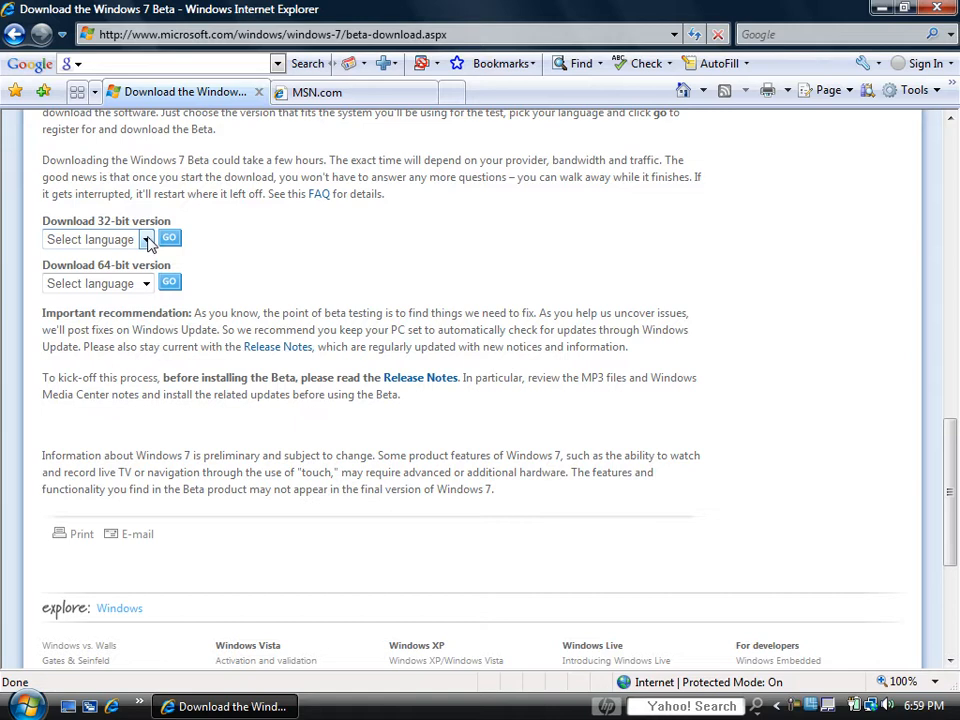
Peek at the 32-bit language list, then head to the Start menu to check the system type
left_click(146, 238)
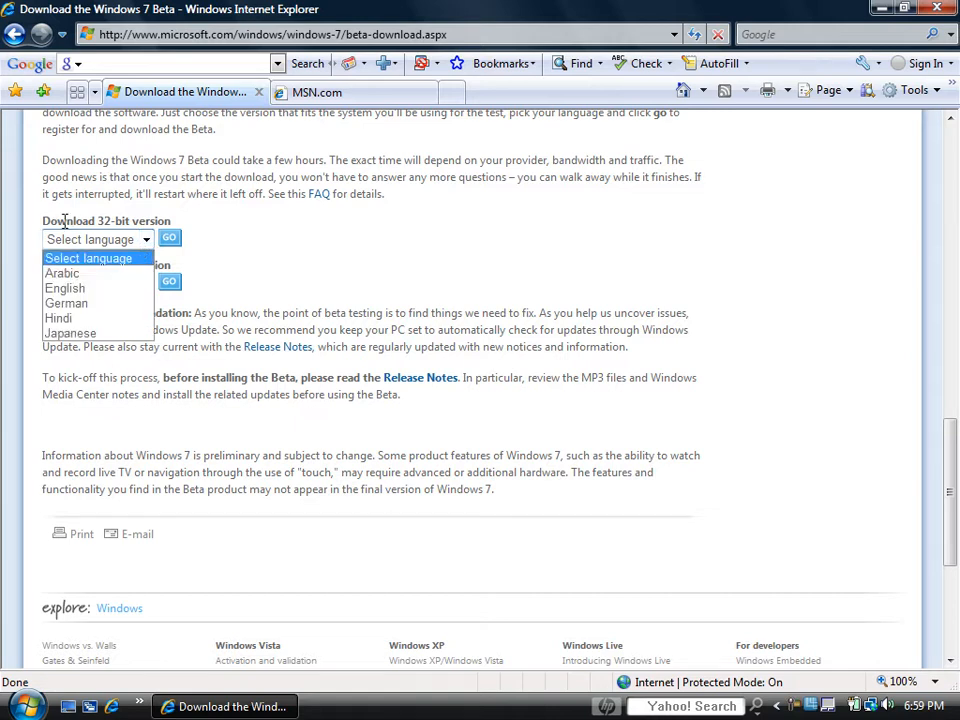
left_click(96, 240)
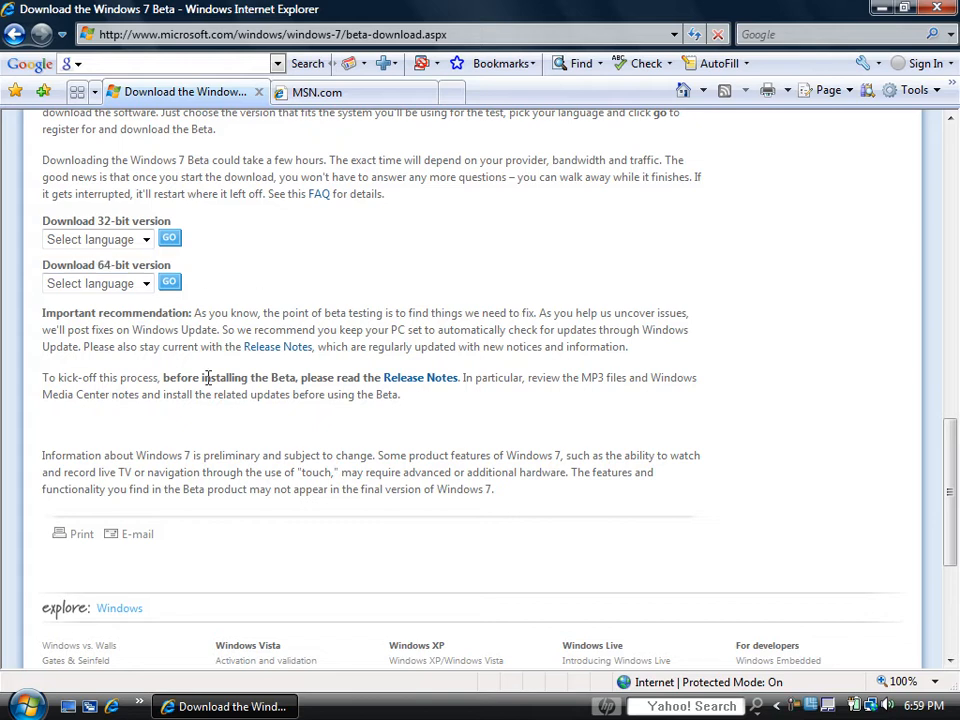
left_click(28, 706)
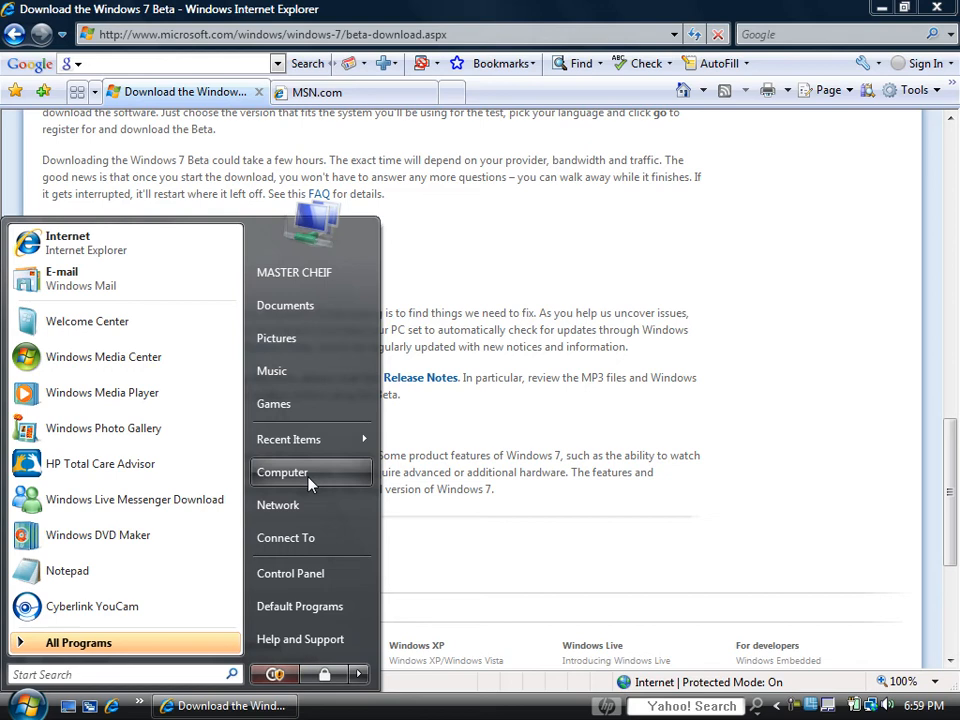
left_click(282, 472)
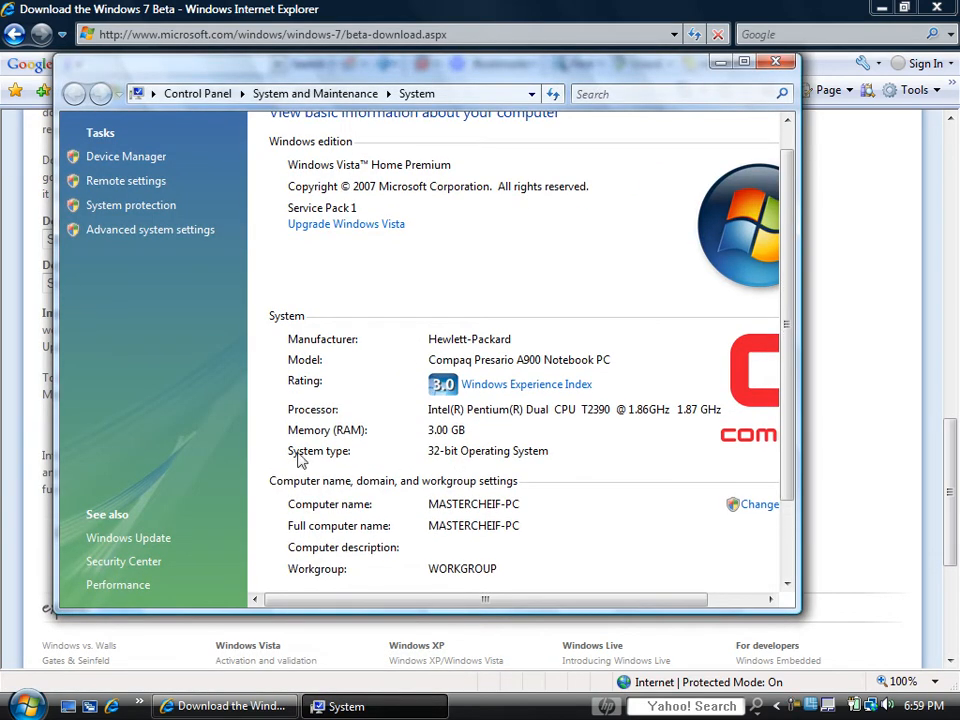
mouse_move(532, 464)
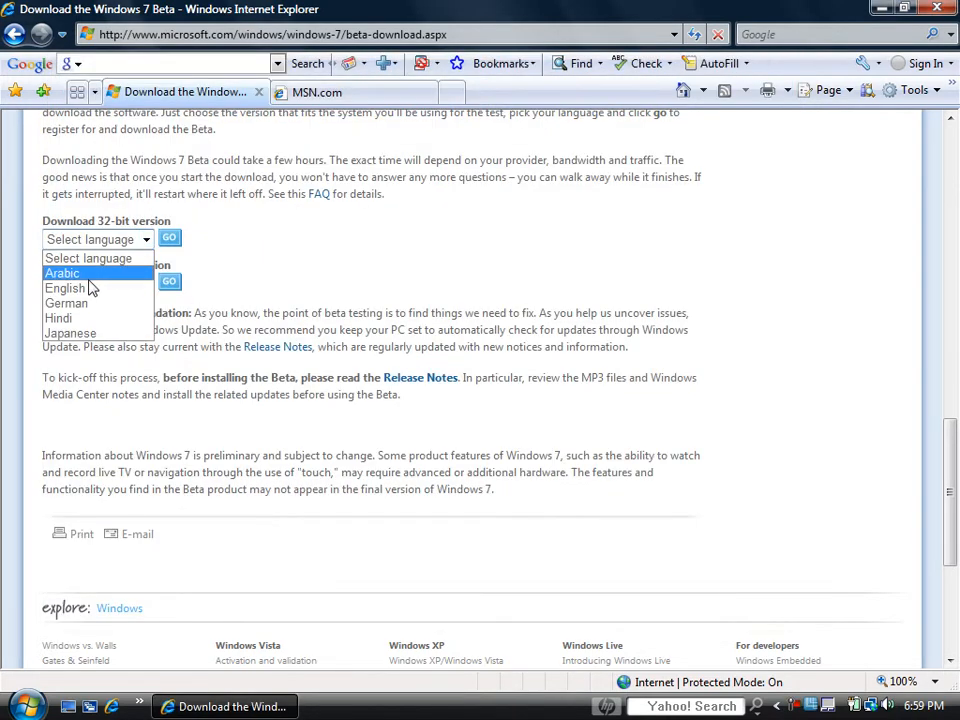
Choose English for the 32-bit download and go on to the Windows Live sign-in page
left_click(64, 288)
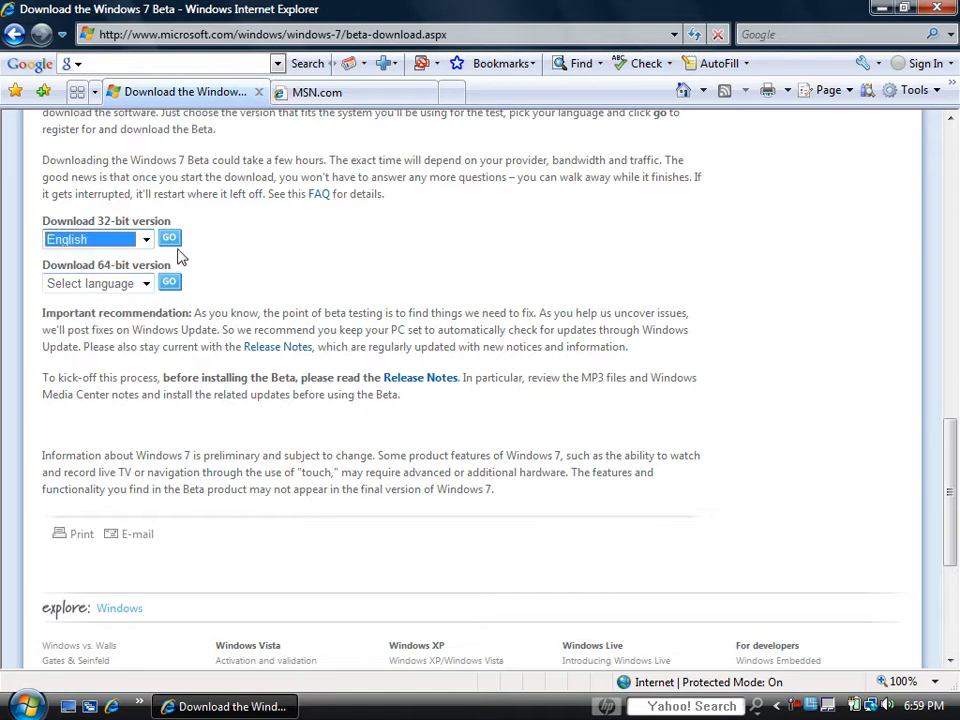
left_click(168, 238)
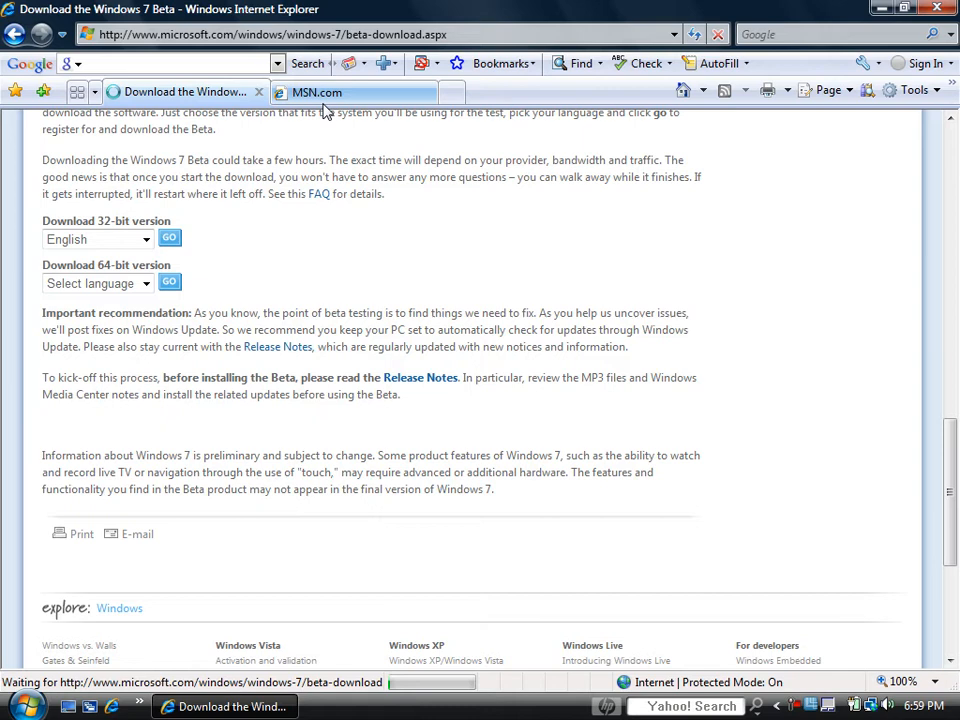
scroll("down", 3)
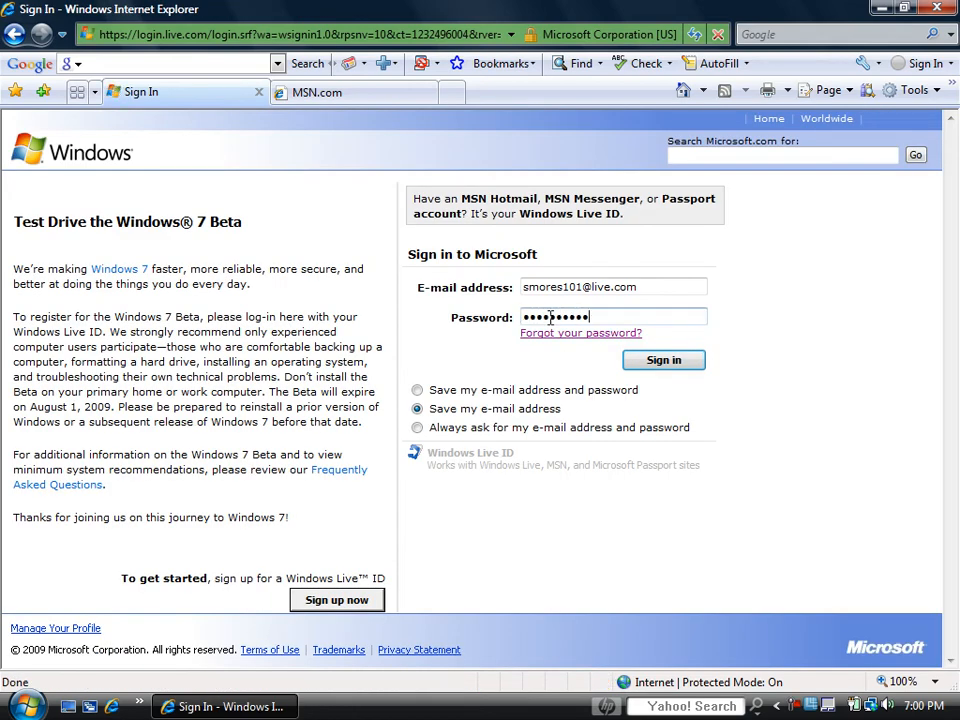
Sign in with the entered Windows Live credentials to reach the beta profile wizard
left_click(664, 360)
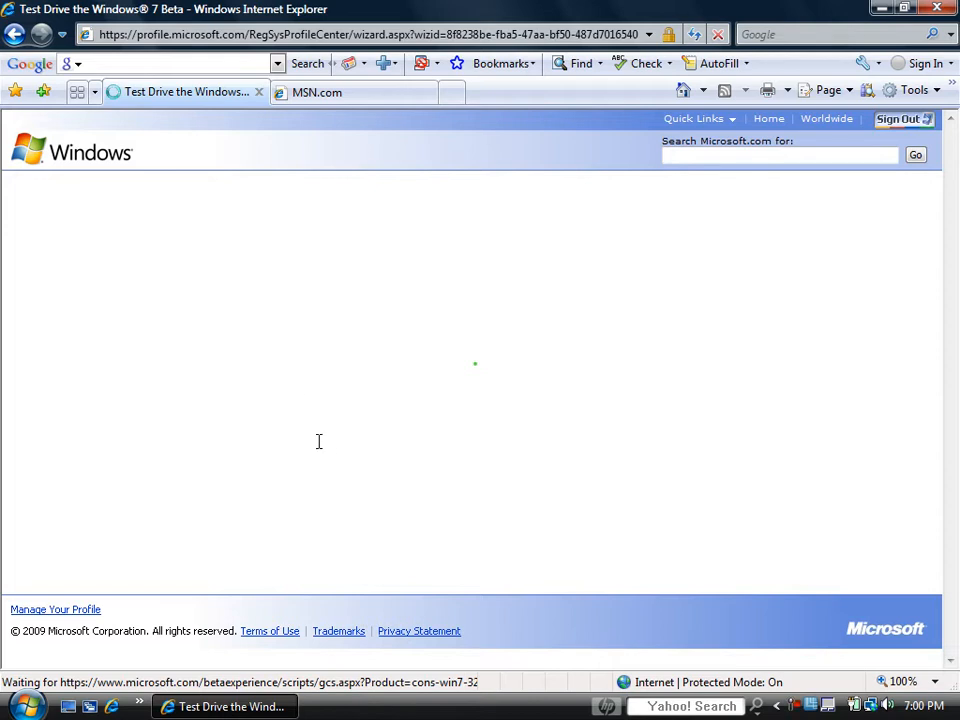
mouse_move(404, 366)
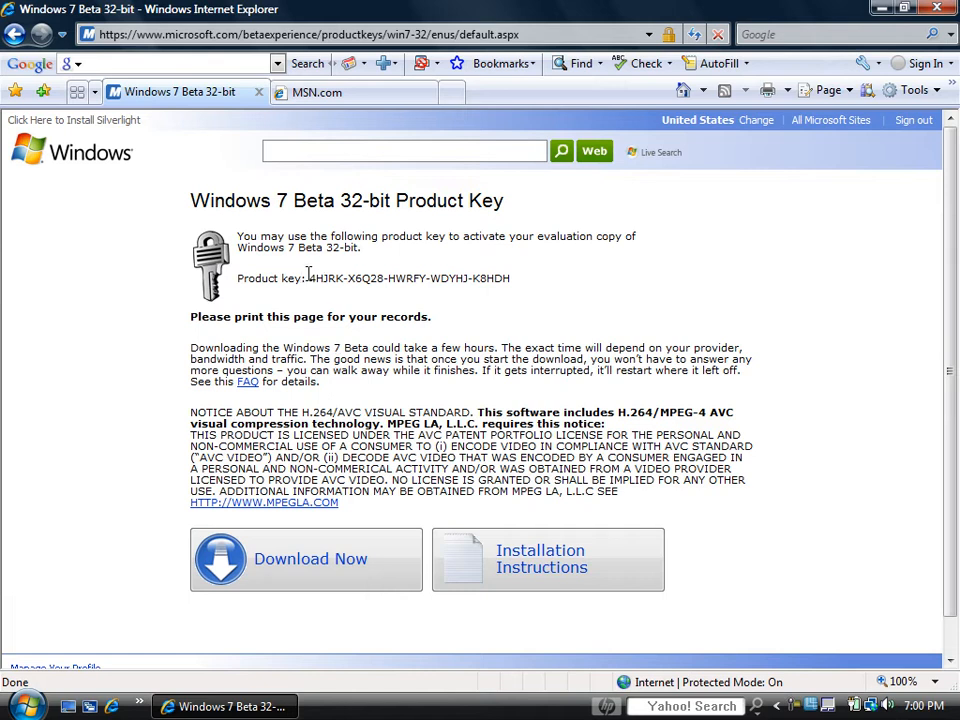
double_click(408, 278)
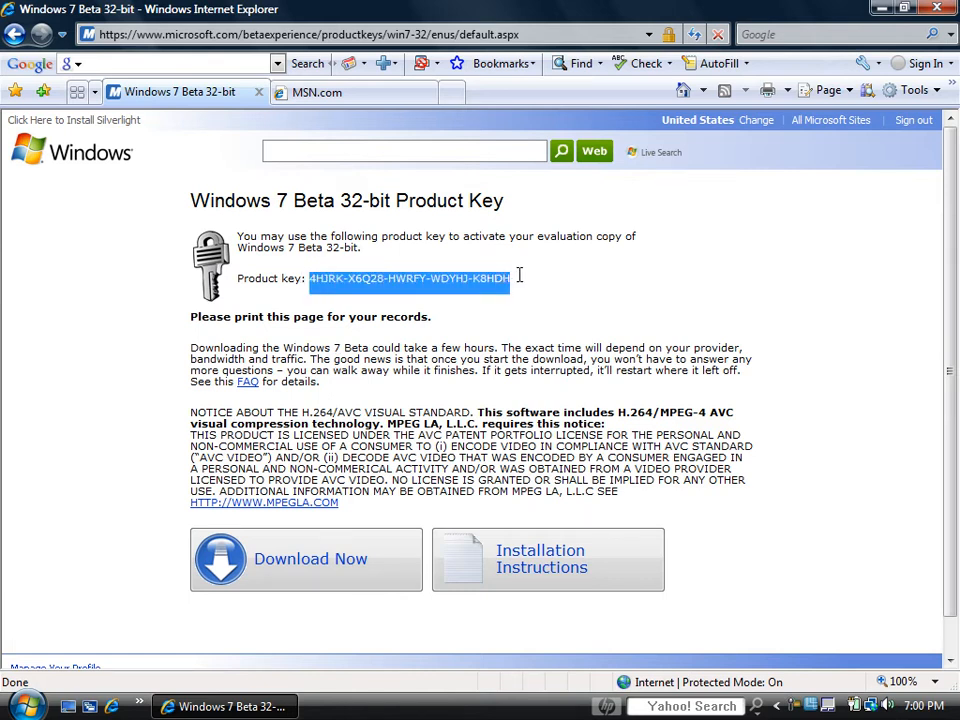
left_click(516, 340)
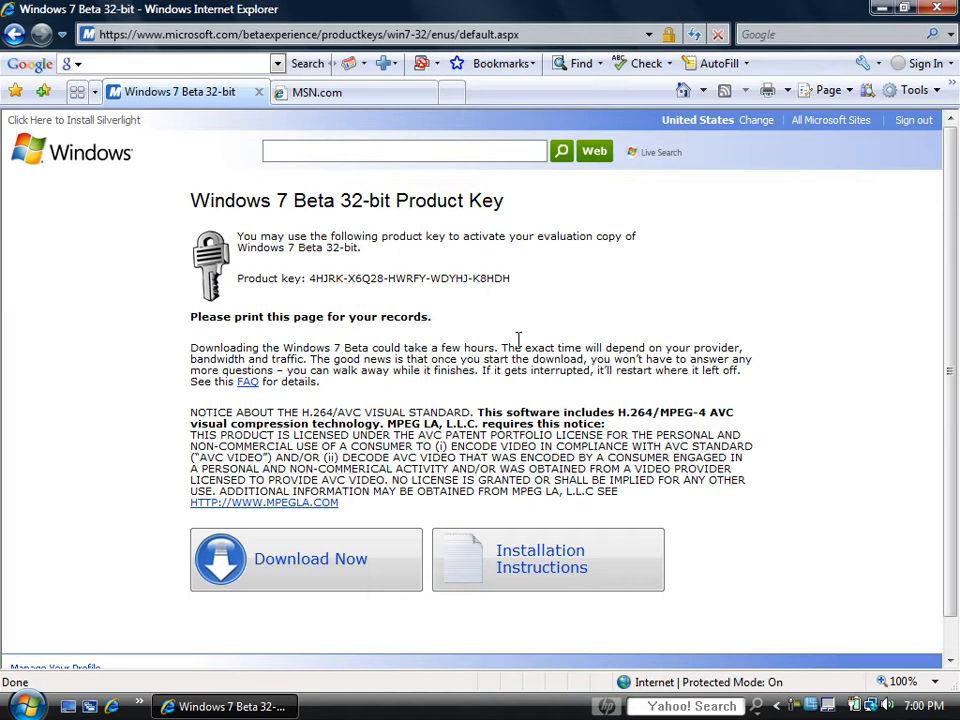
mouse_move(400, 316)
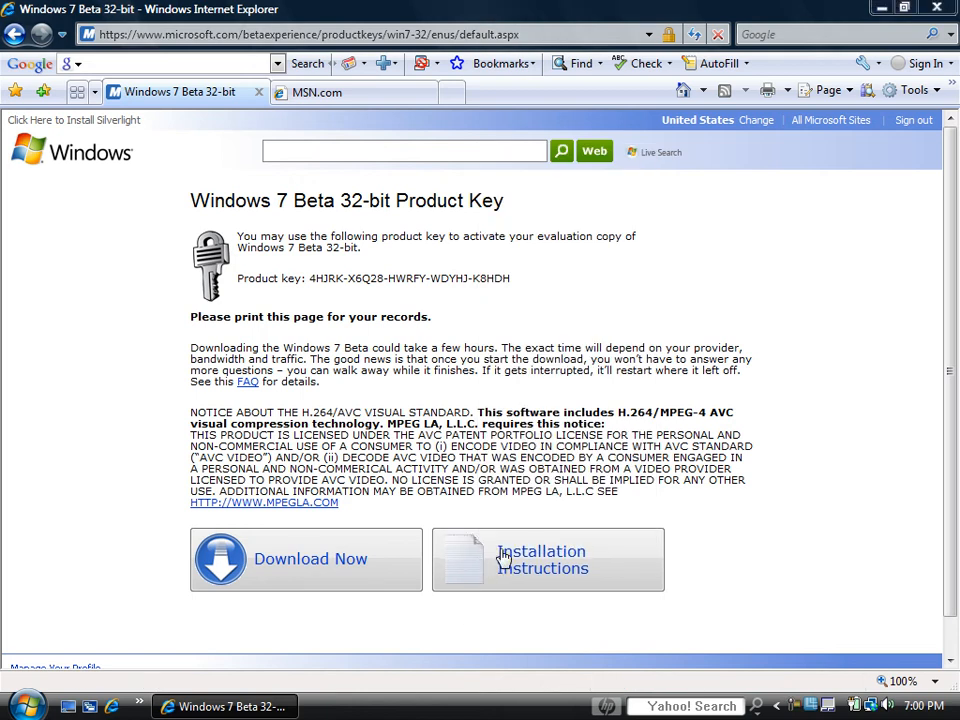
left_click(548, 560)
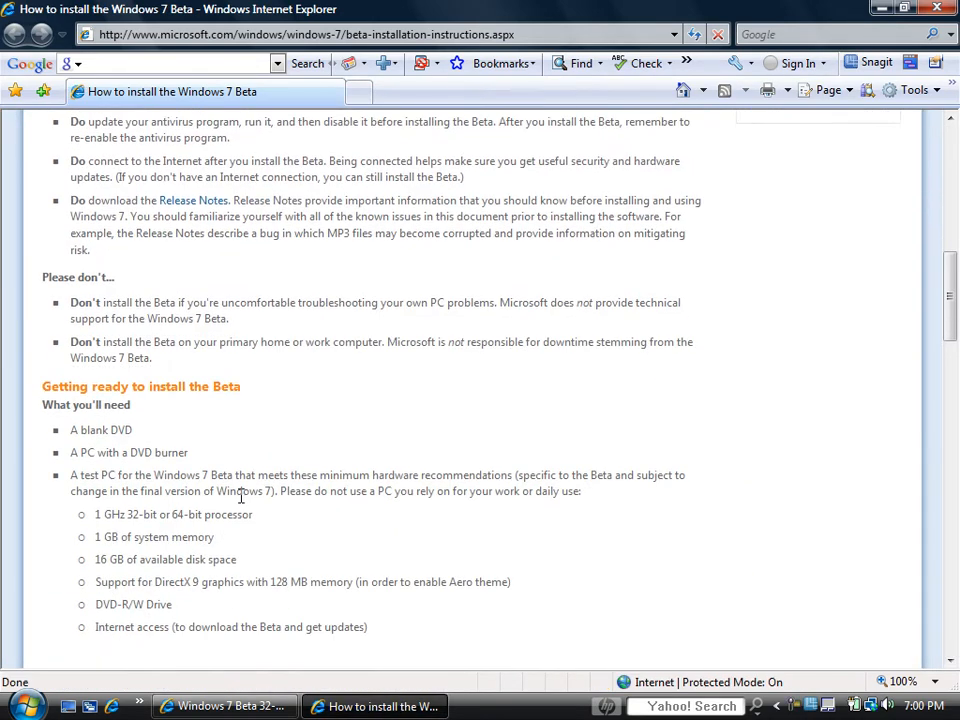
scroll("down", 3)
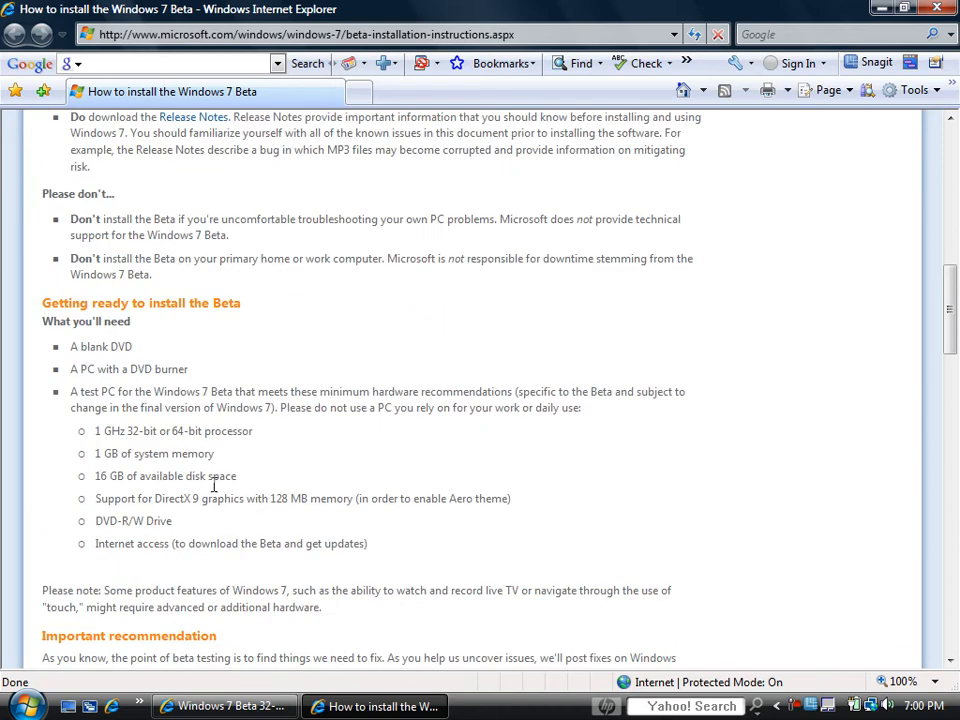
scroll("down", 3)
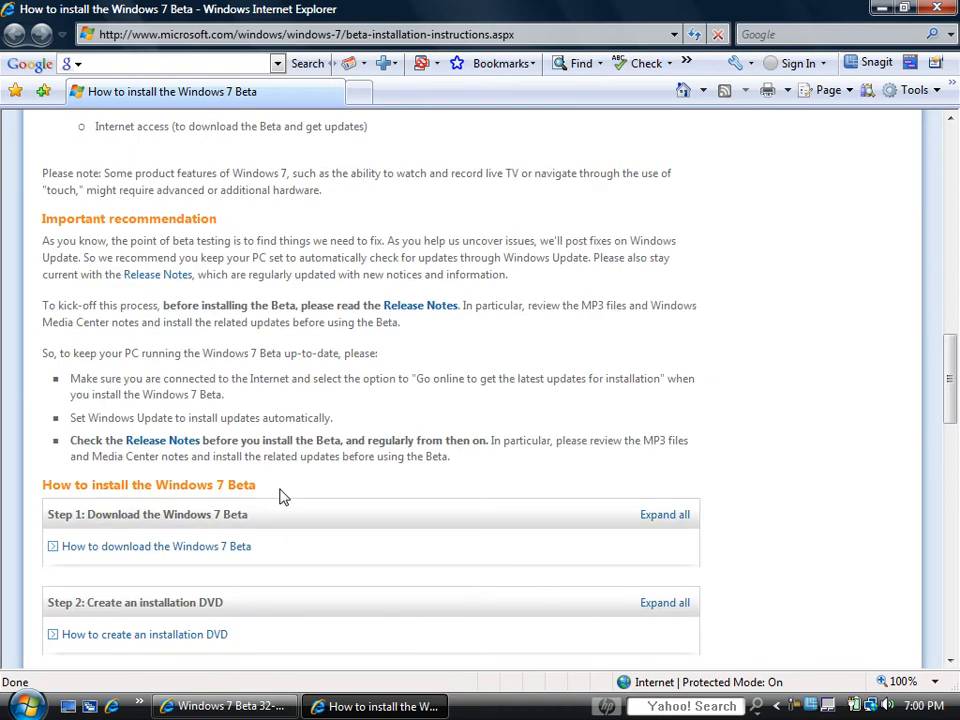
scroll("up", 3)
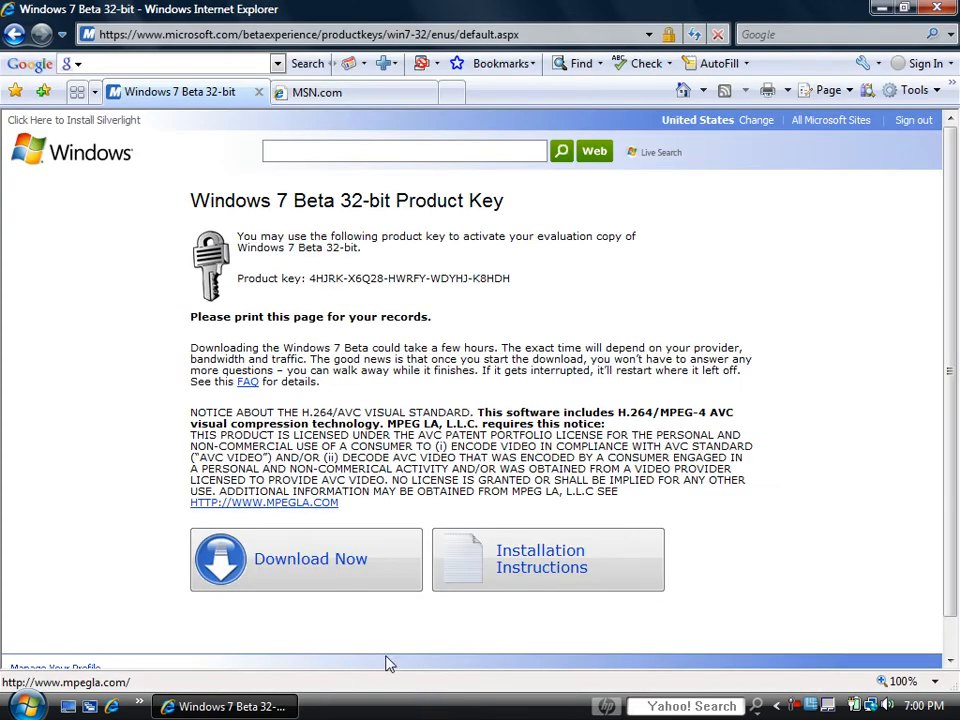
Start the Windows 7 Beta 32-bit download and dismiss the Information Bar notice
left_click(304, 558)
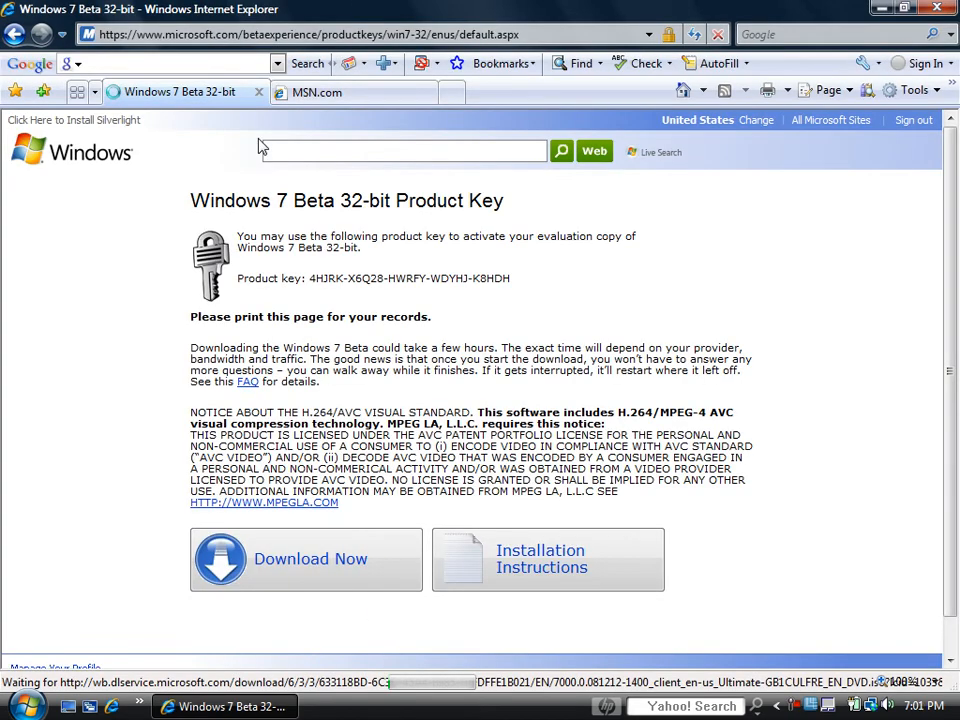
left_click(304, 558)
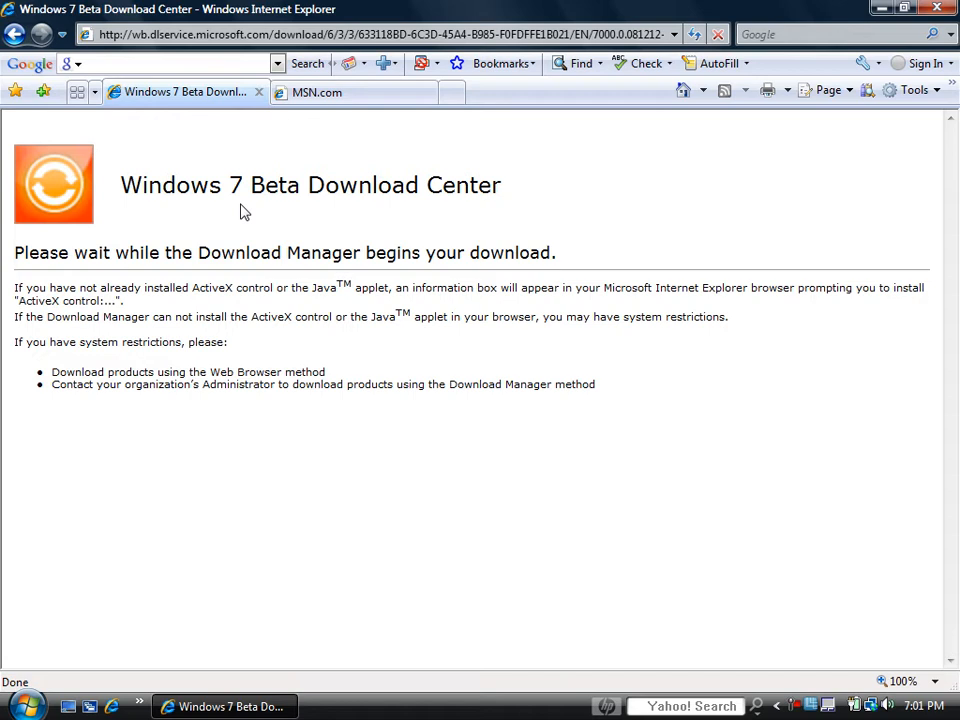
double_click(376, 184)
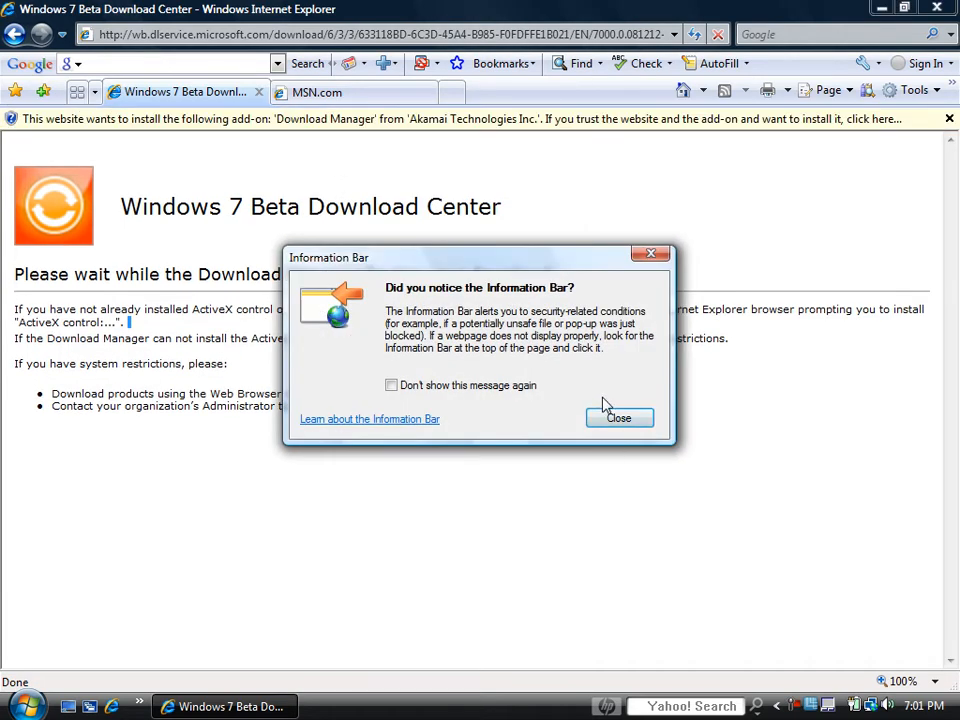
left_click(618, 418)
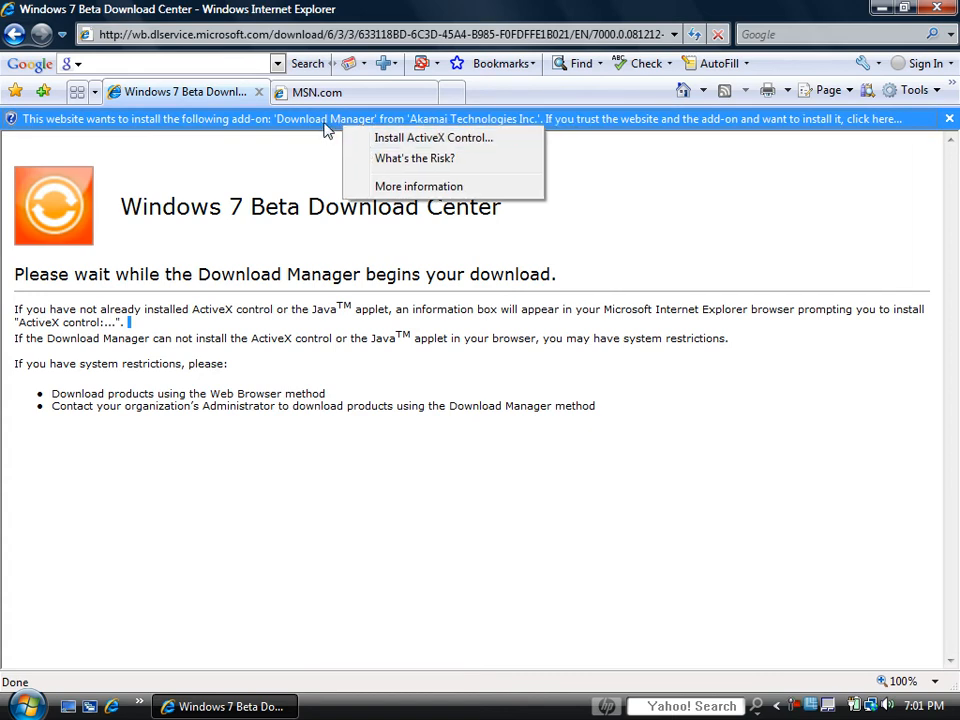
Install the Download Manager ActiveX add-on and save the Windows 7 Beta ISO to begin downloading
left_click(432, 136)
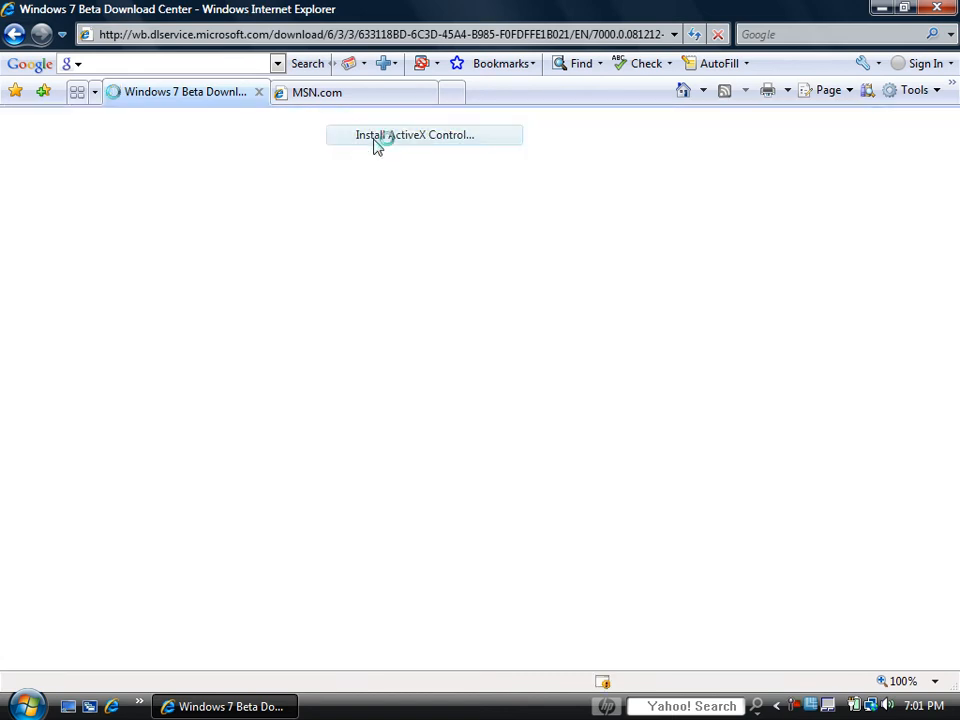
left_click(424, 136)
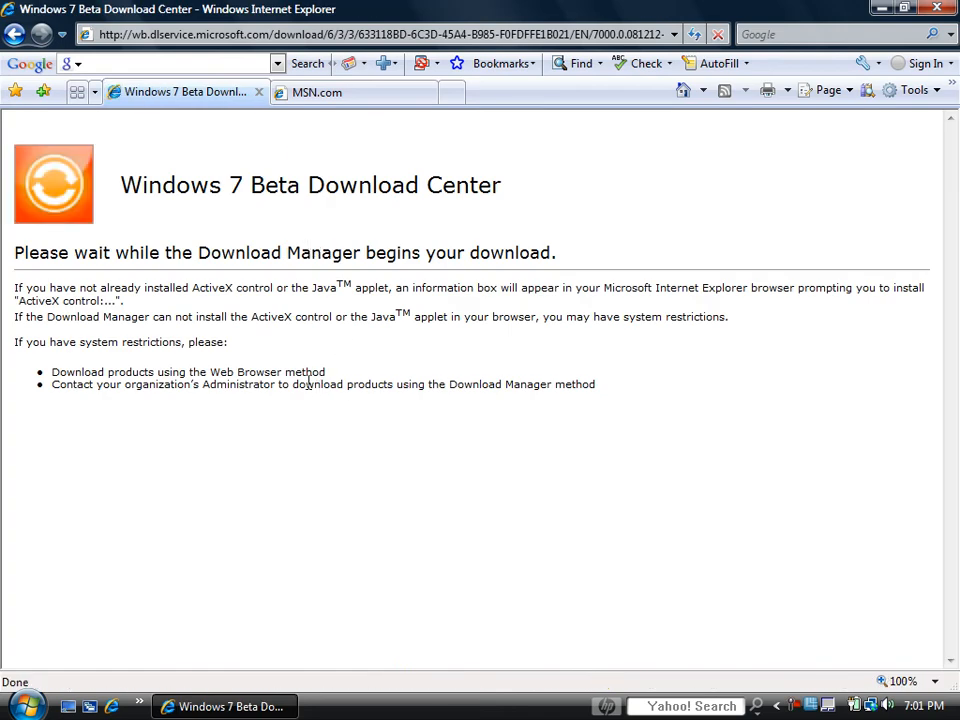
mouse_move(292, 348)
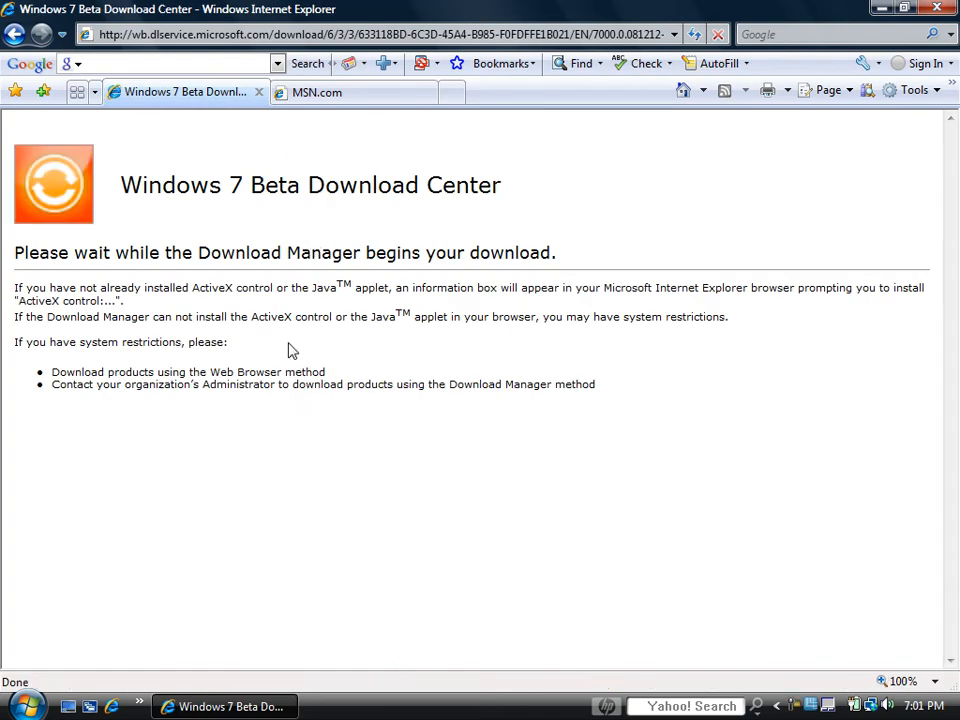
mouse_move(552, 390)
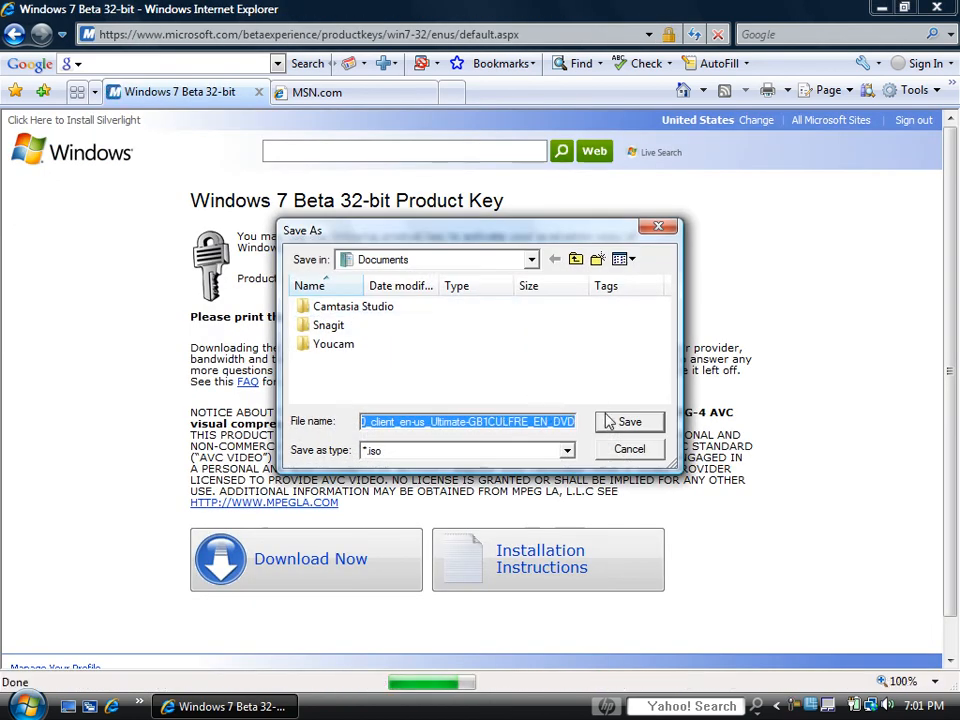
left_click(628, 420)
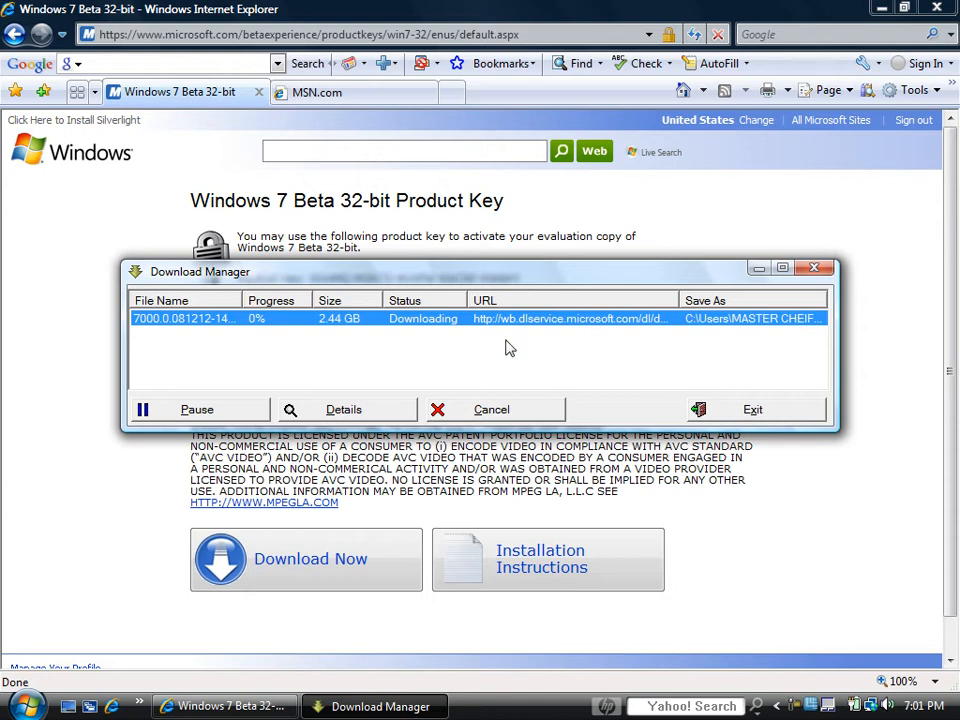
mouse_move(424, 366)
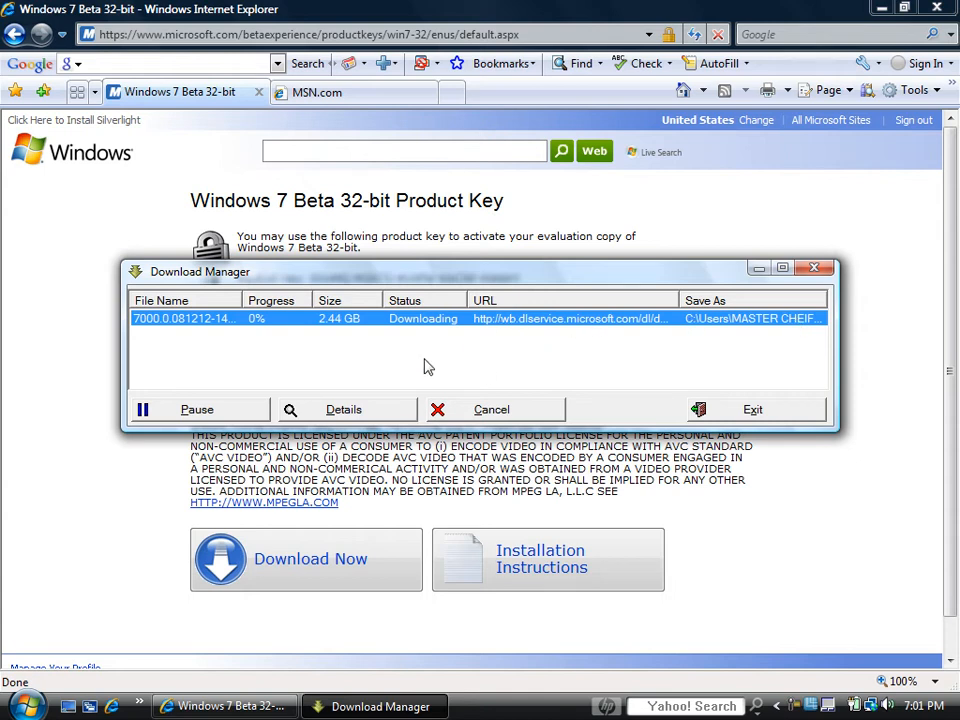
mouse_move(370, 348)
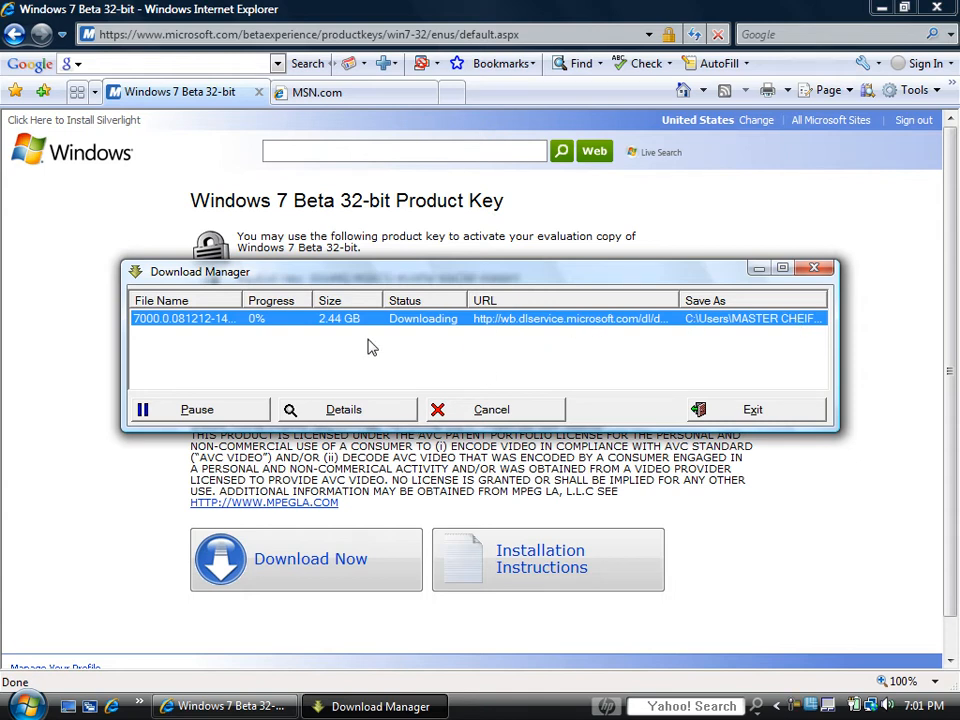
mouse_move(488, 352)
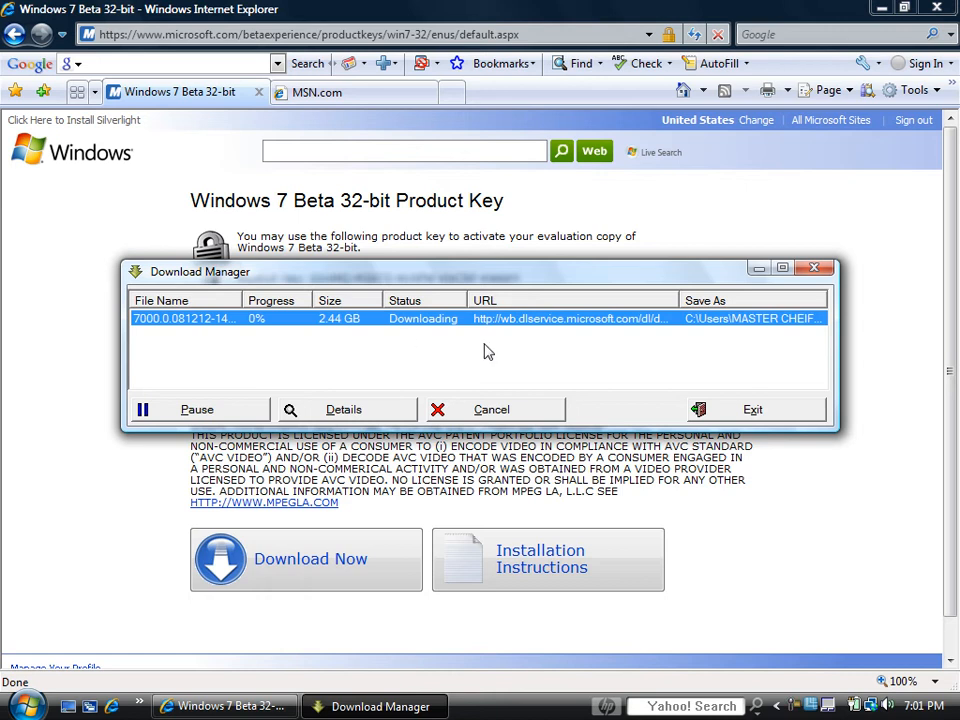
mouse_move(266, 332)
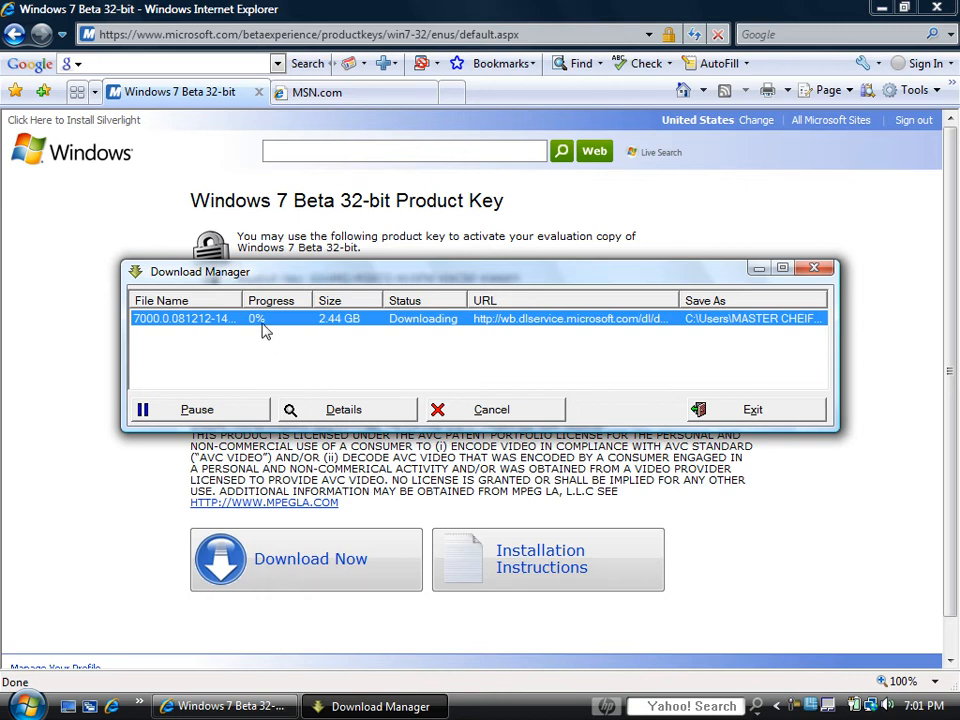
mouse_move(816, 270)
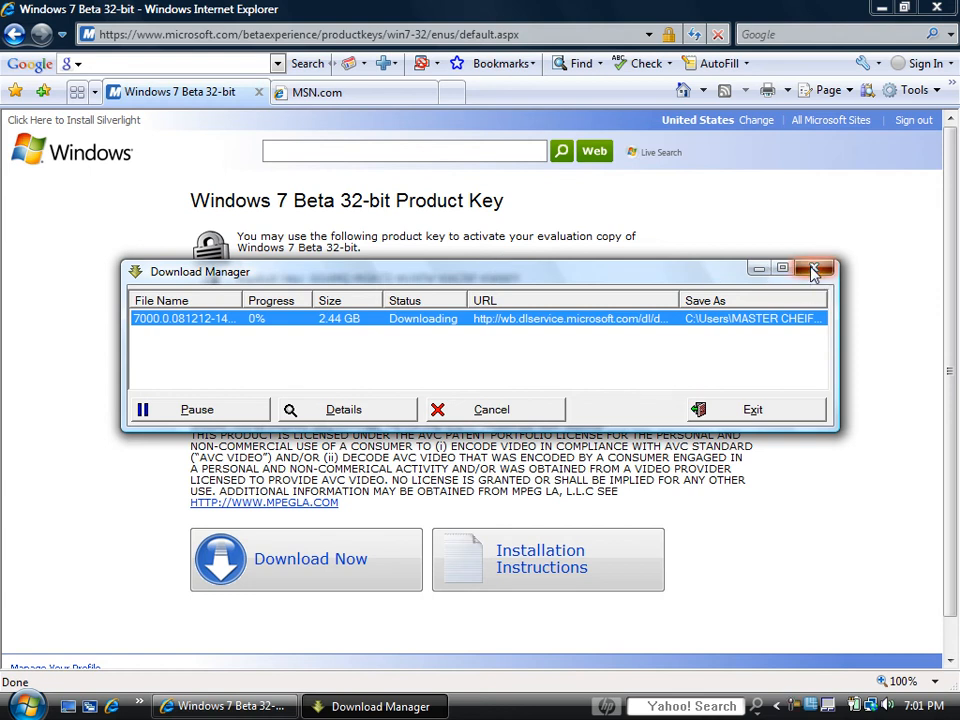
Exit Download Manager, confirming even though the 2.44 GB download pauses
left_click(814, 268)
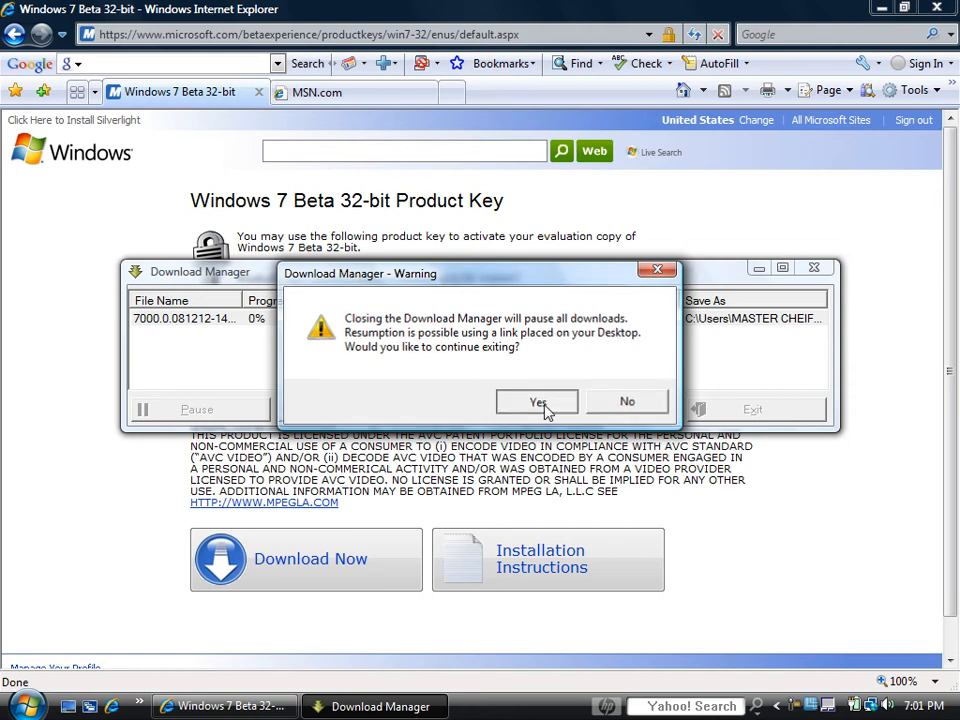
left_click(536, 400)
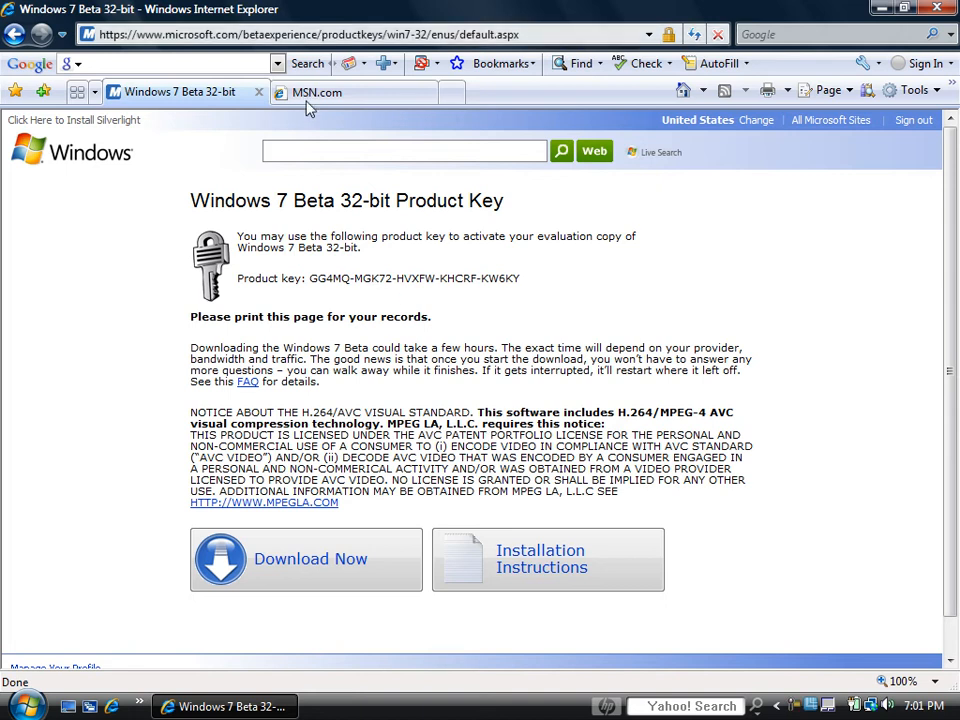
mouse_move(324, 92)
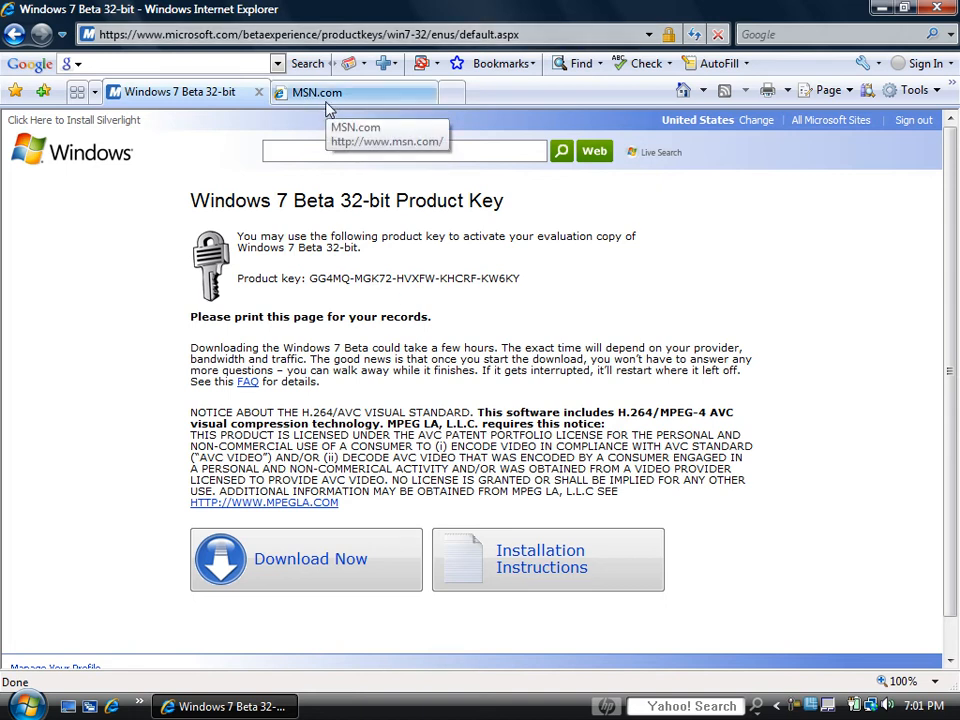
left_click(316, 92)
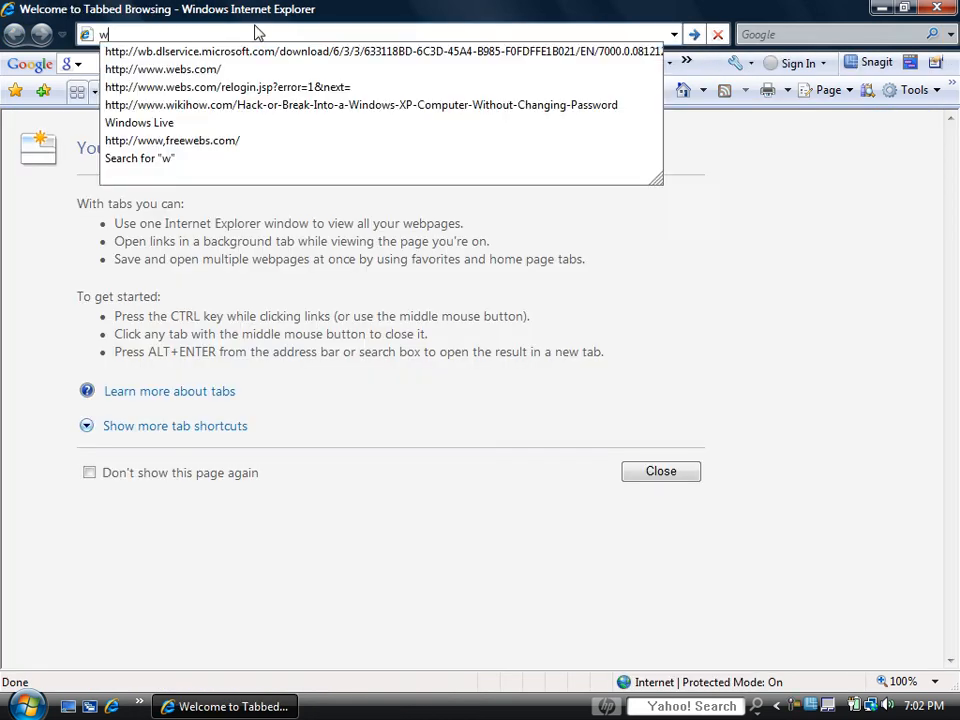
type("www.hackmy")
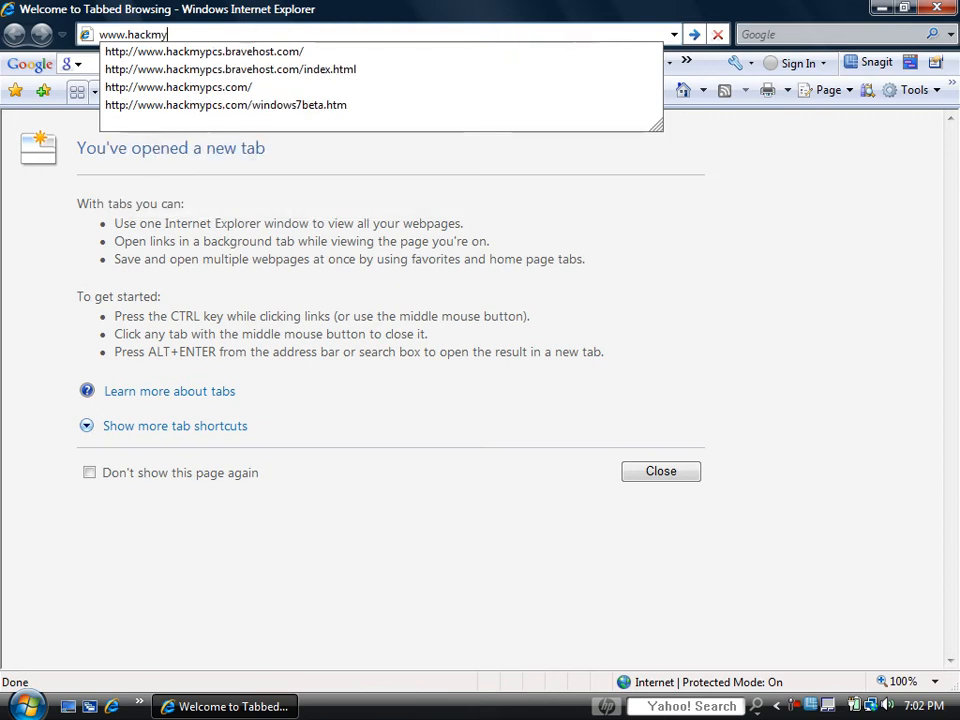
type("pcs.com/")
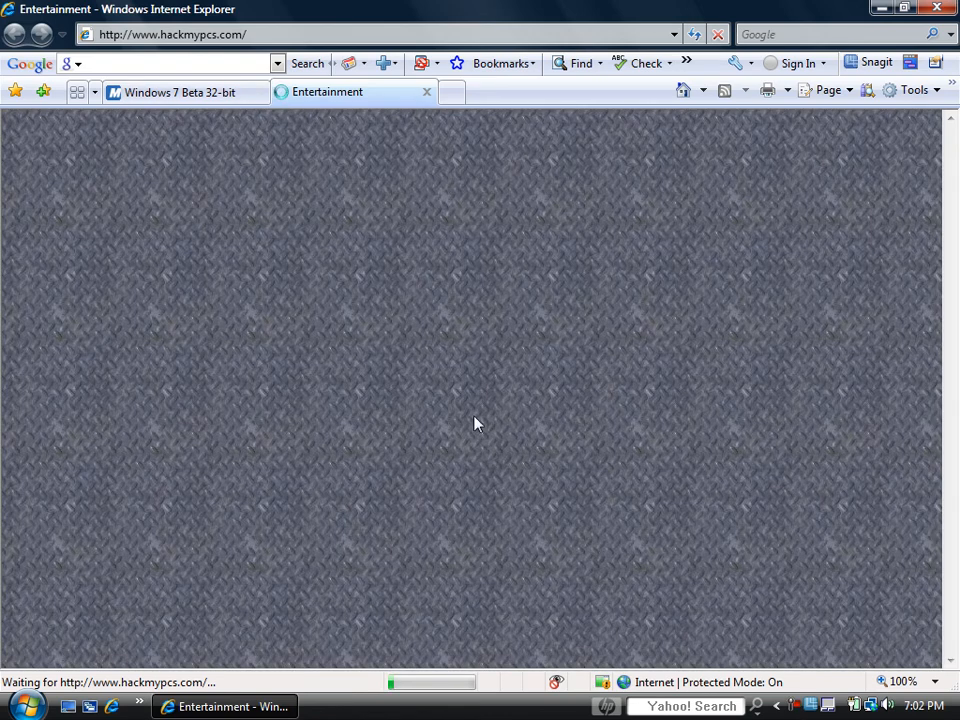
mouse_move(224, 420)
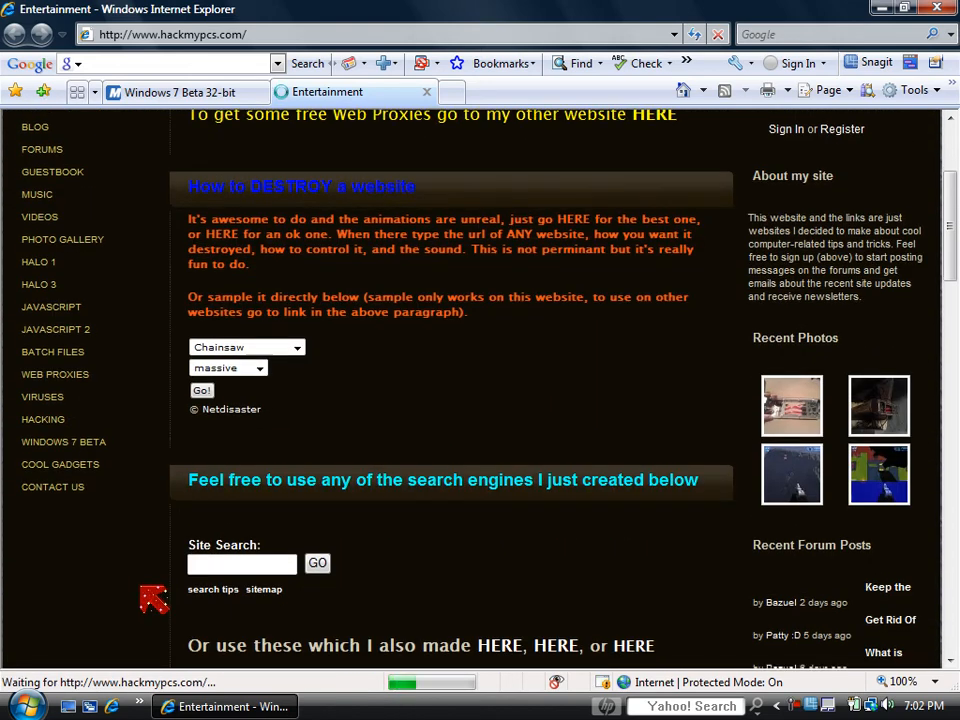
Go to the site's WINDOWS 7 BETA page and reach its requirements list
scroll("down", 3)
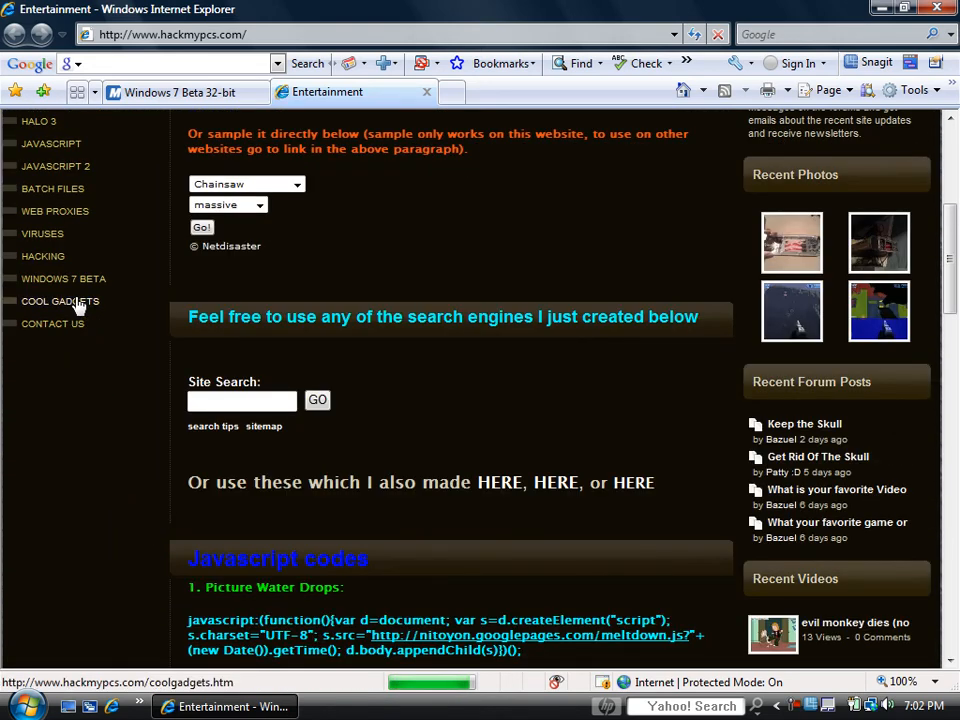
mouse_move(64, 278)
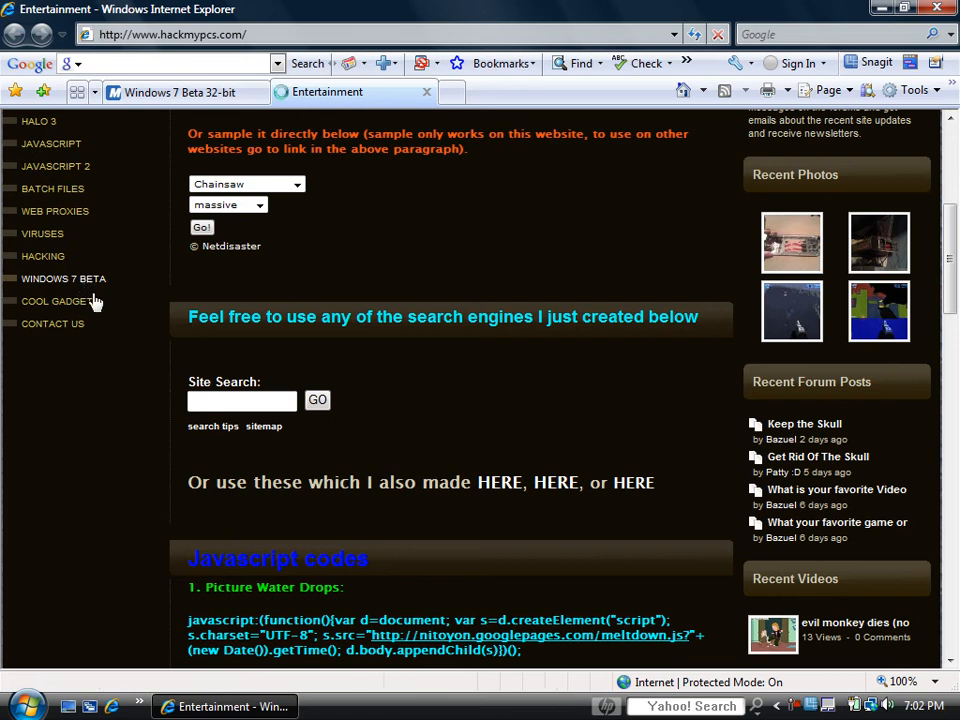
left_click(64, 278)
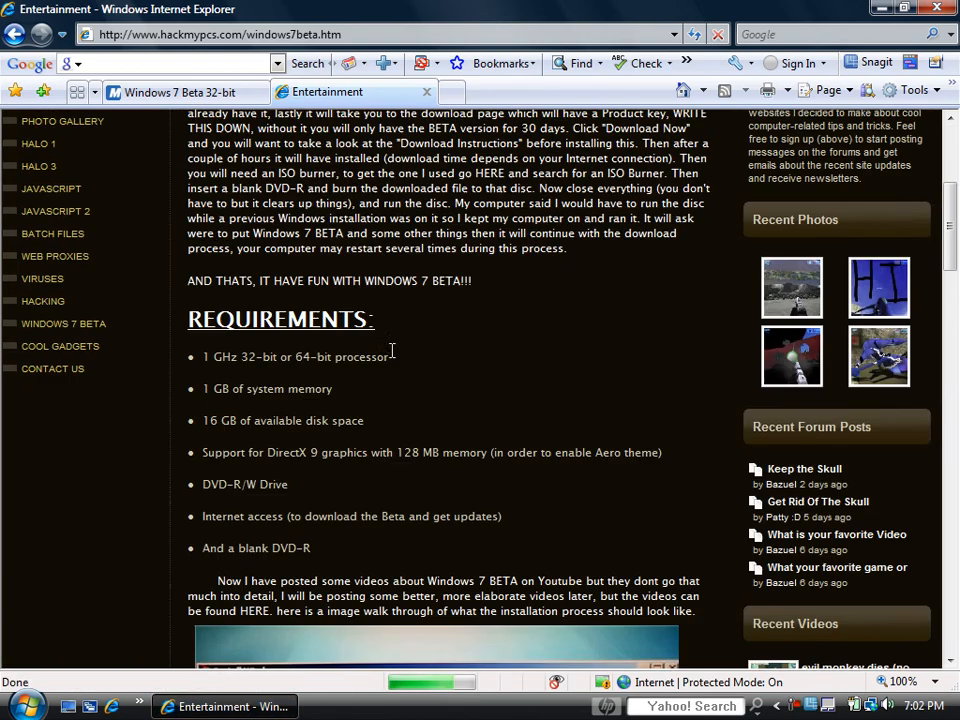
scroll("down", 3)
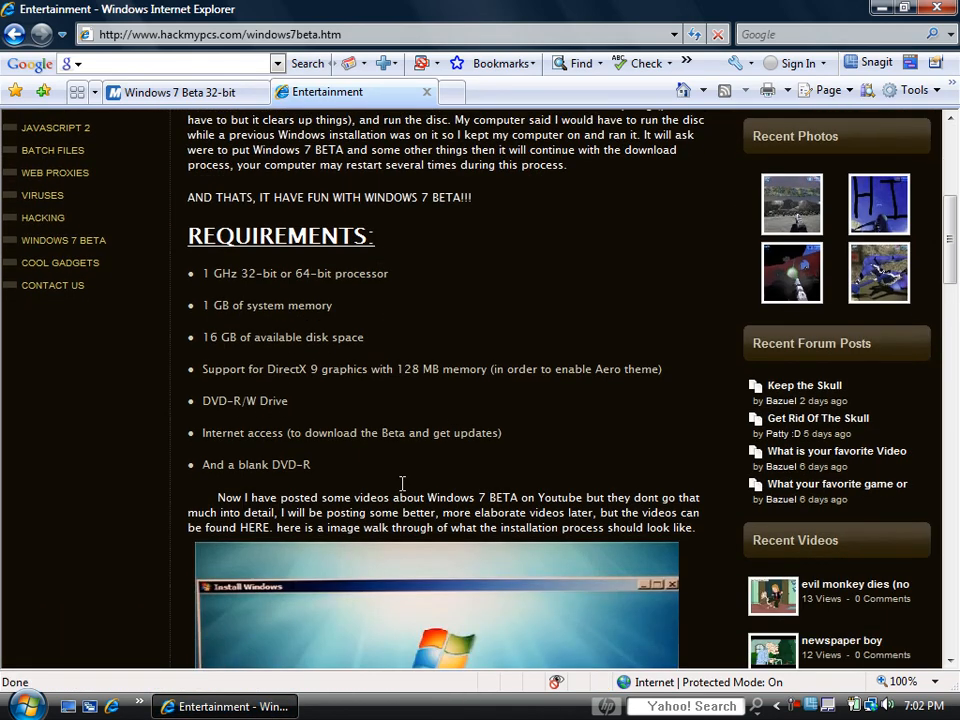
Highlight the Requirements heading and list twice, clearing the selection each time
left_click_drag(202, 272, 340, 496)
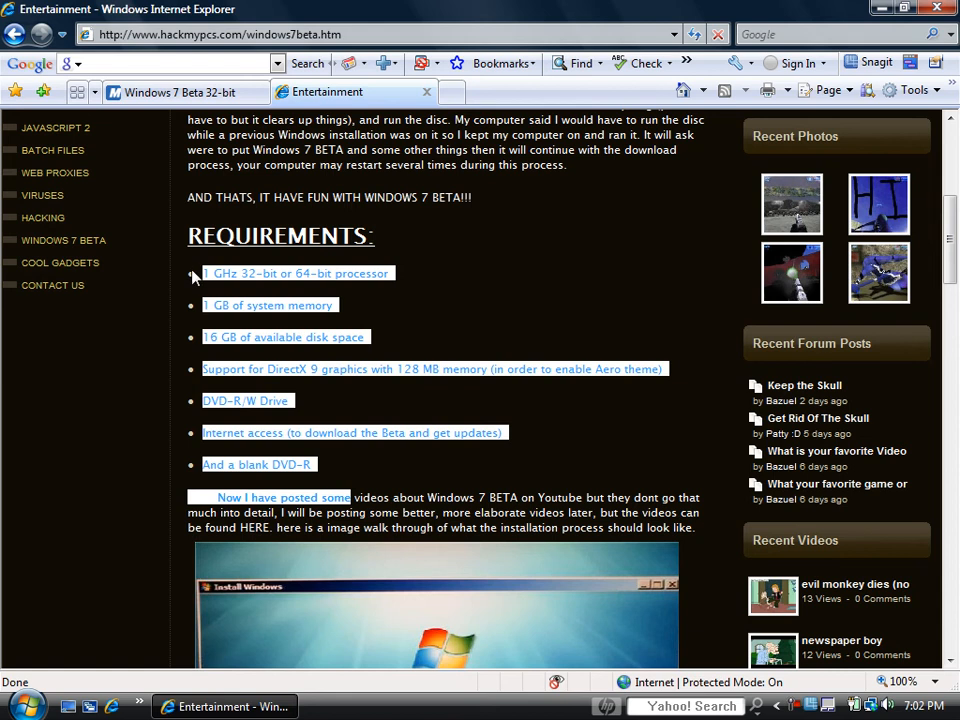
left_click(316, 464)
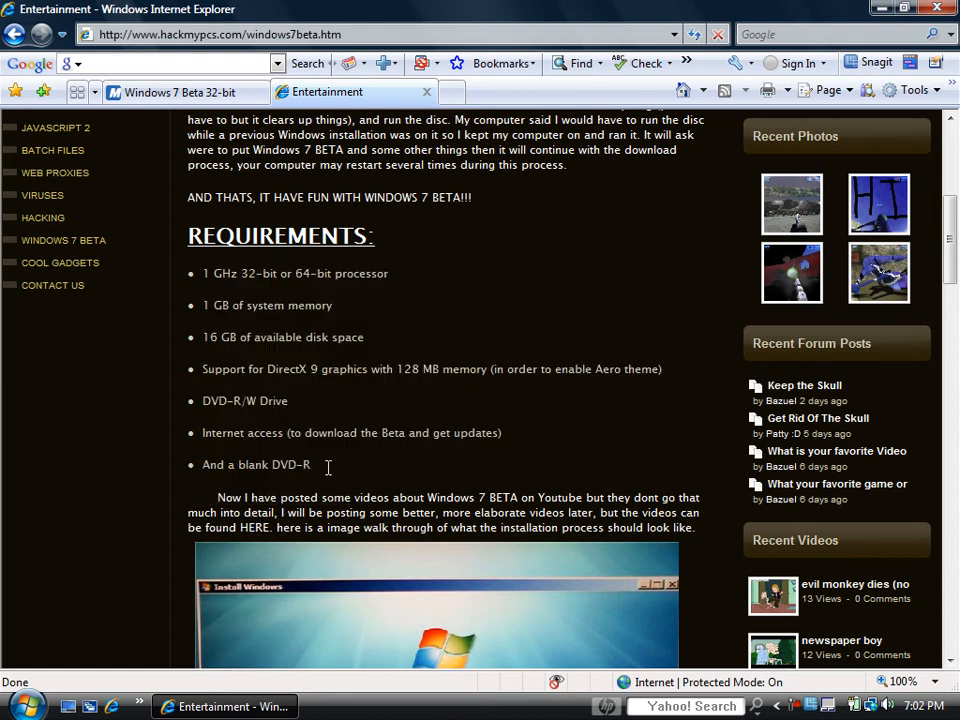
left_click_drag(188, 236, 312, 464)
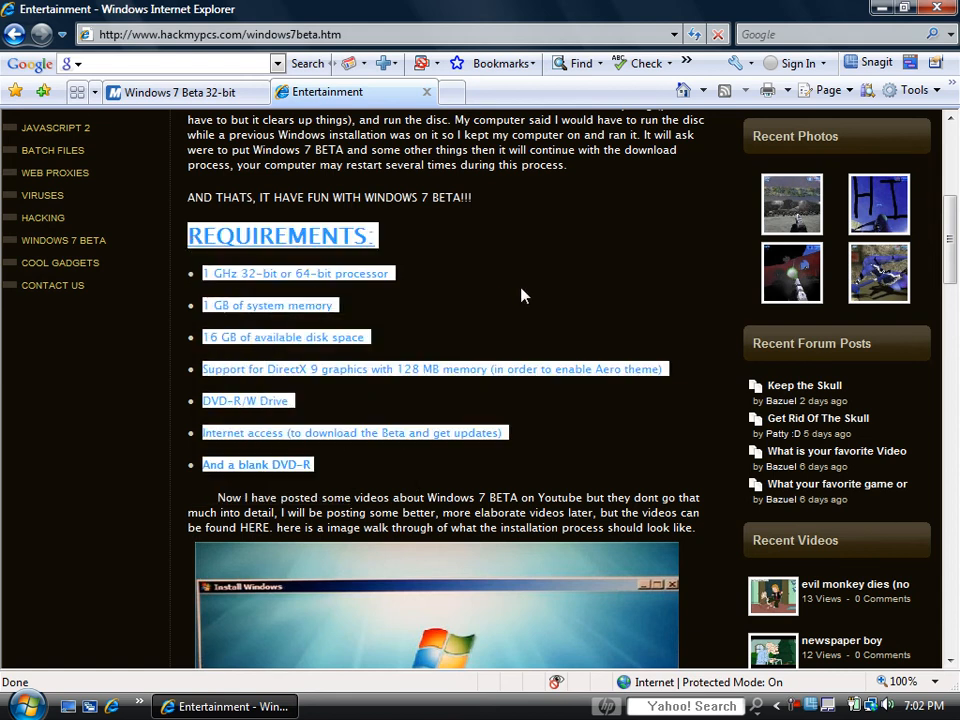
left_click(676, 390)
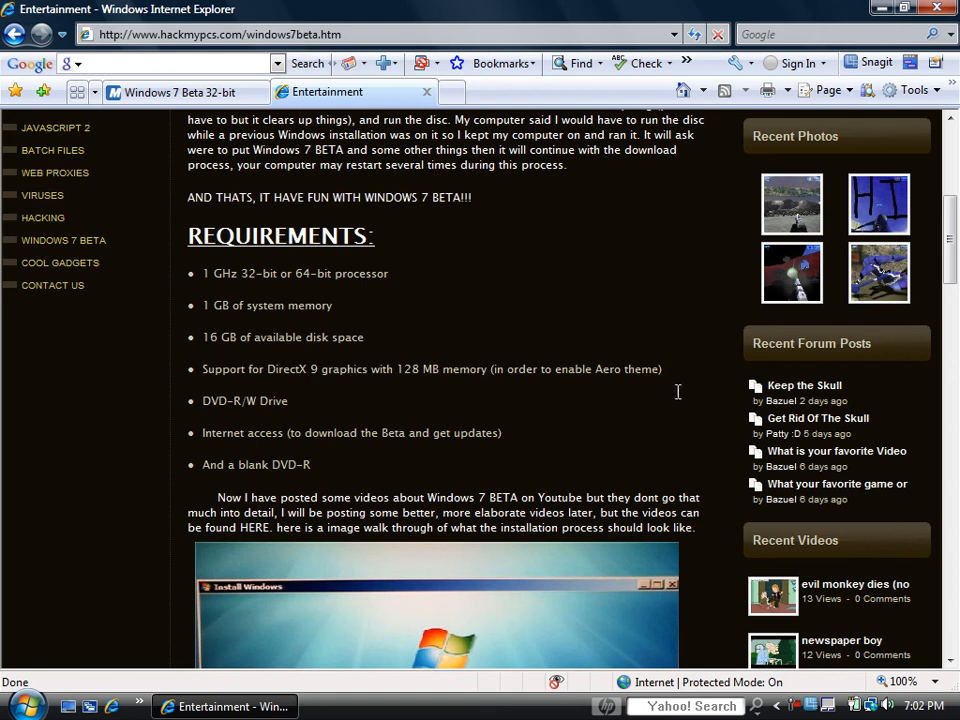
mouse_move(528, 560)
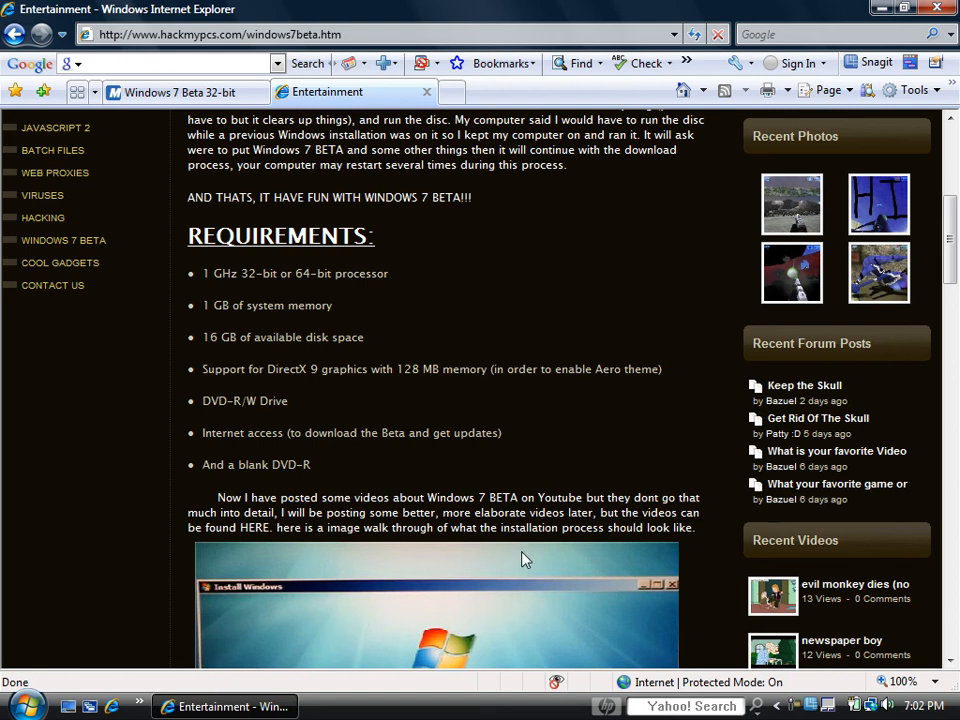
mouse_move(538, 374)
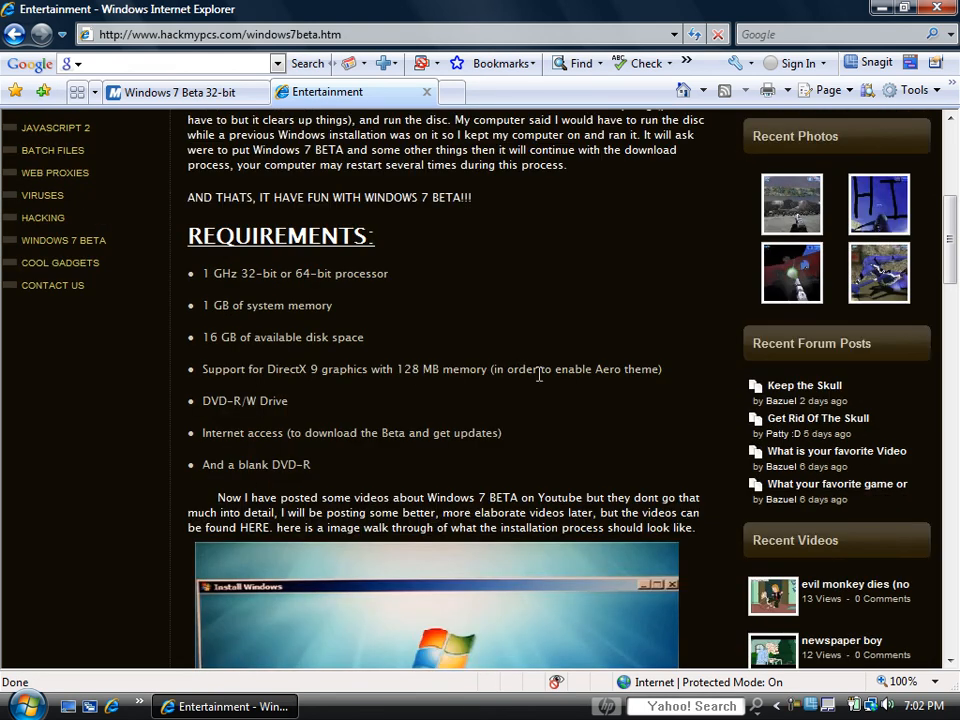
mouse_move(244, 560)
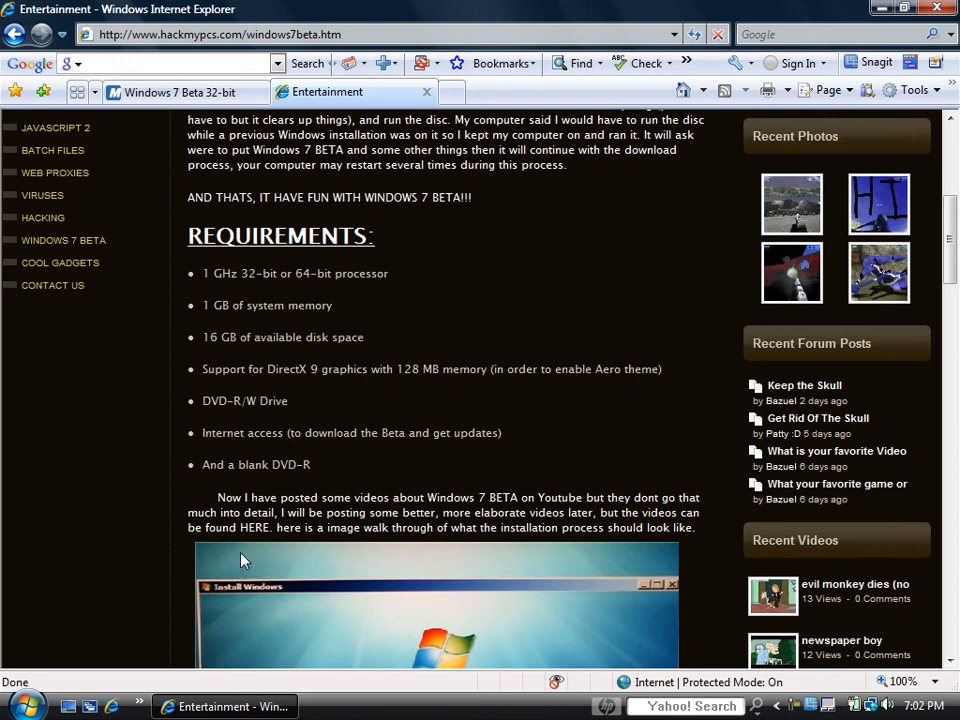
Move the Start Download Manager desktop shortcut lower on the left edge, then return to the browser
left_click(896, 8)
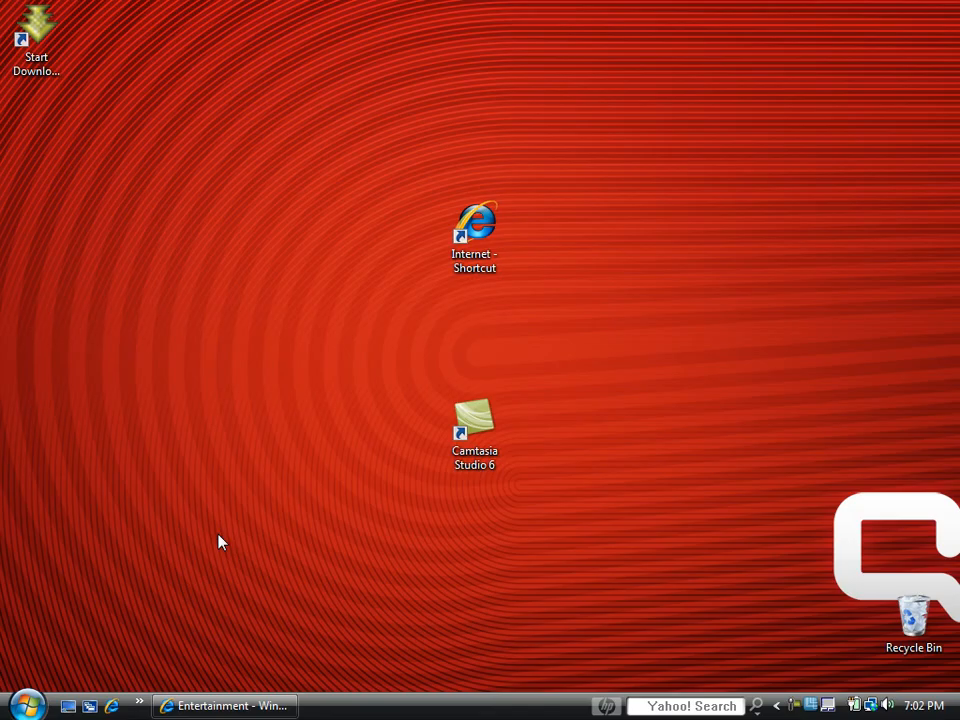
left_click_drag(36, 40, 410, 470)
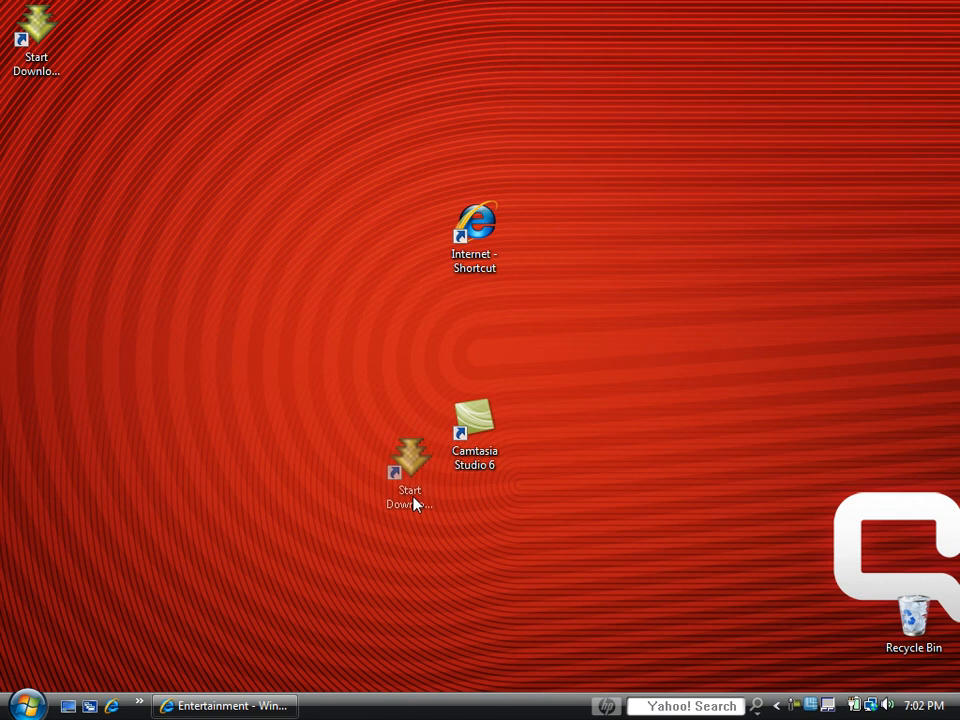
left_click_drag(408, 470, 36, 40)
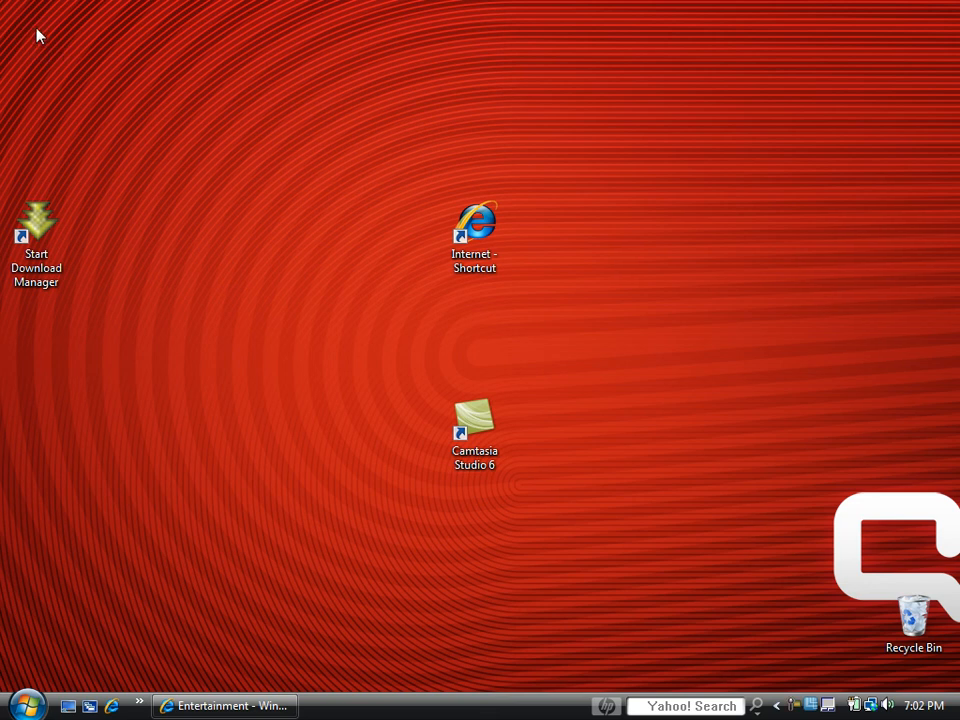
mouse_move(24, 28)
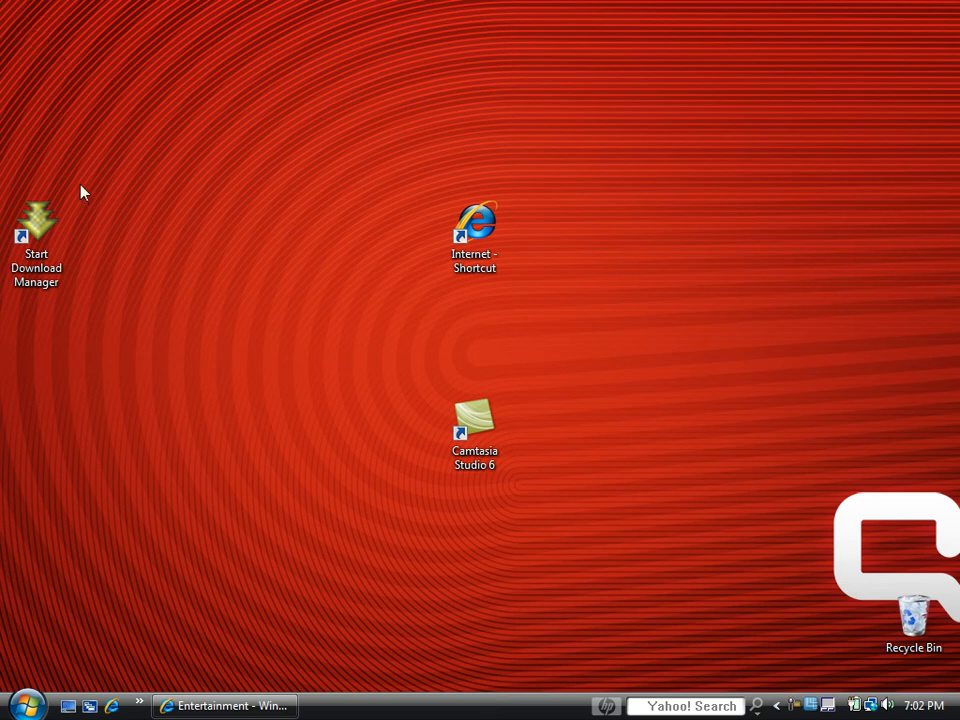
left_click(222, 706)
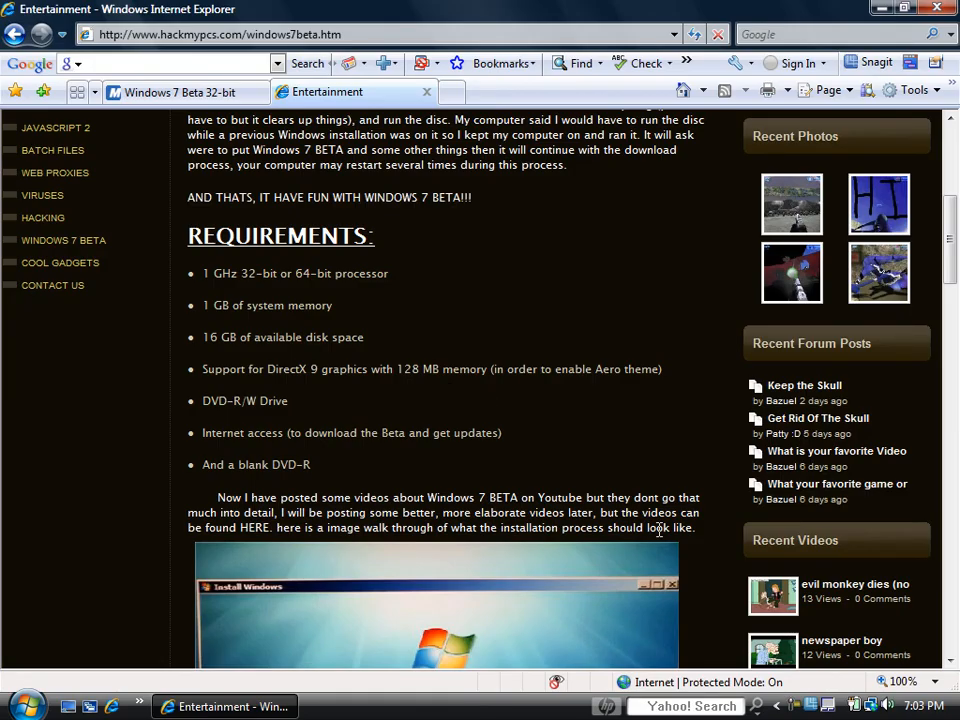
left_click_drag(216, 272, 312, 464)
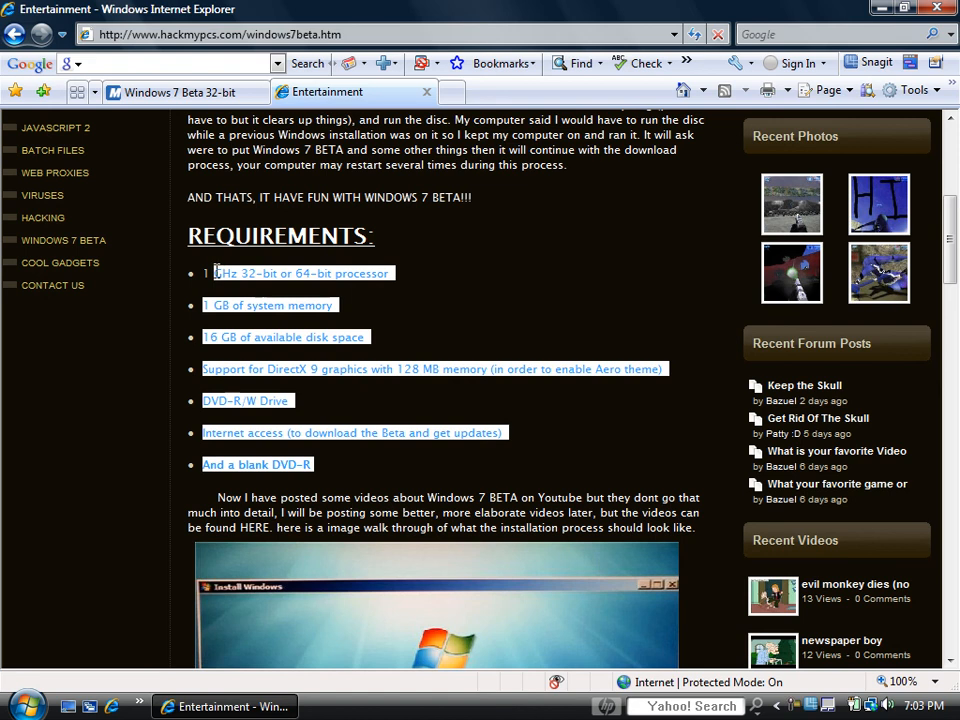
left_click(386, 460)
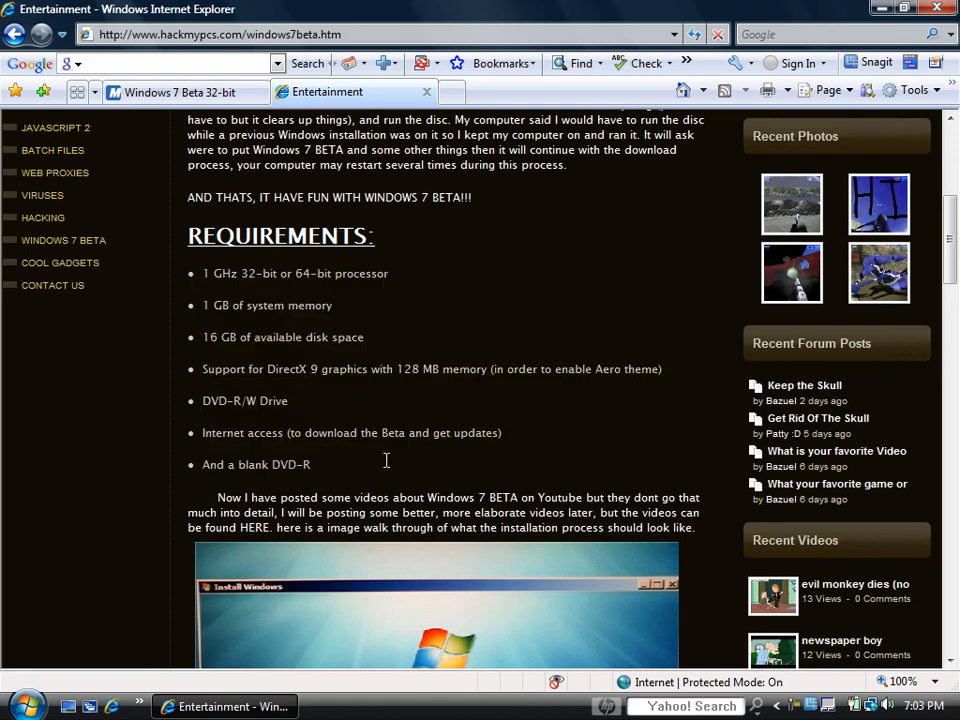